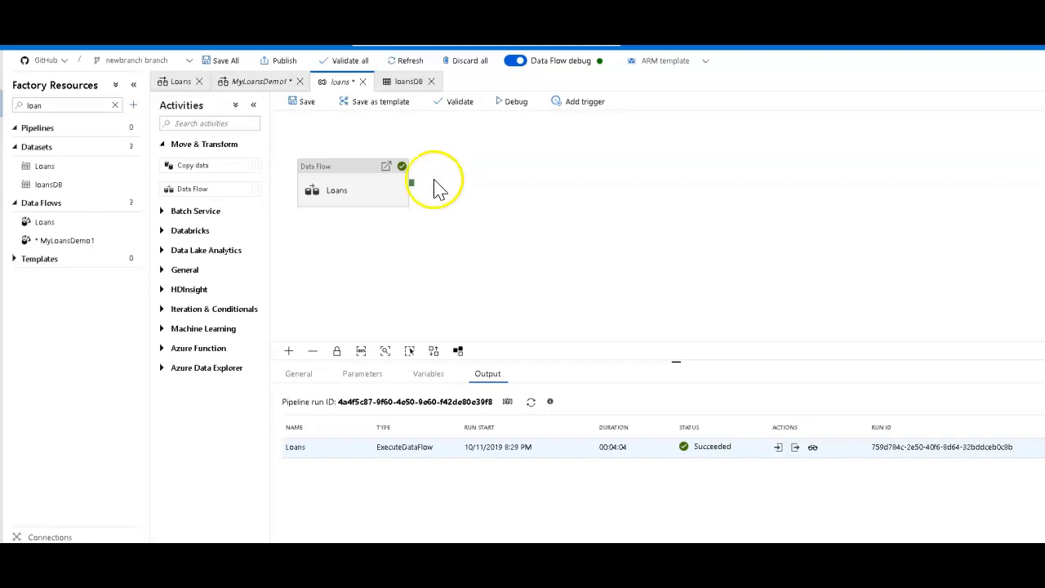
Open the MyLoansDemo1 data flow from the Loans pipeline's Data Flow activity
{"action": "left_click", "coordinate": [336, 186]}
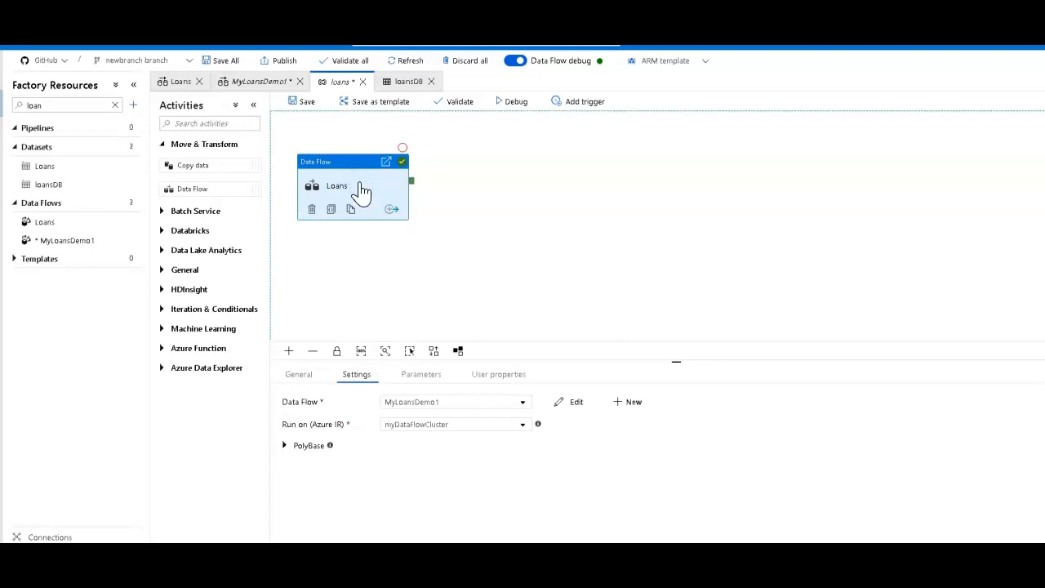
{"action": "left_click", "coordinate": [352, 185]}
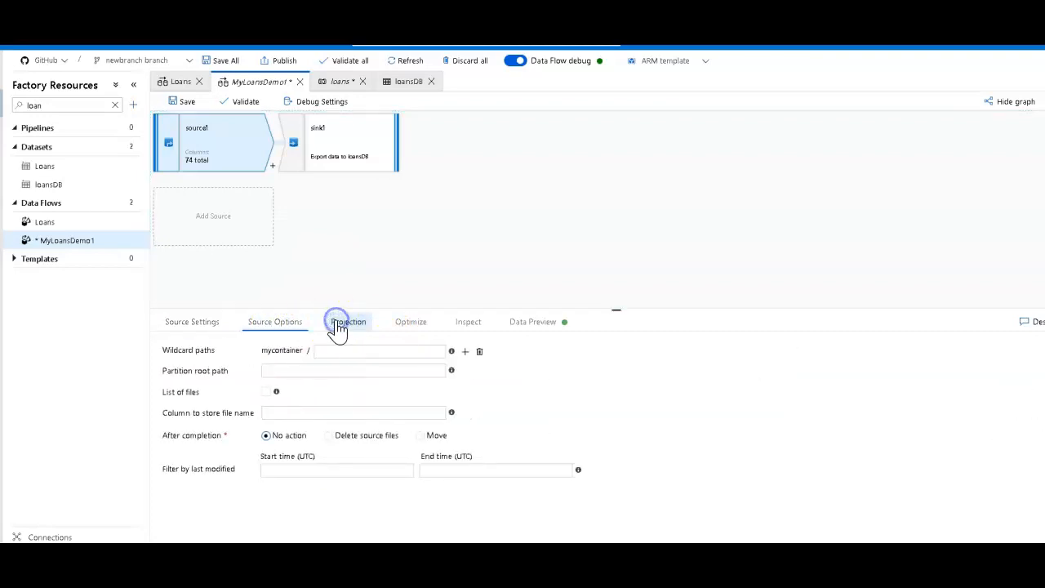
Review source1's projection and inspect the 74 columns with their types
{"action": "left_click", "coordinate": [348, 321]}
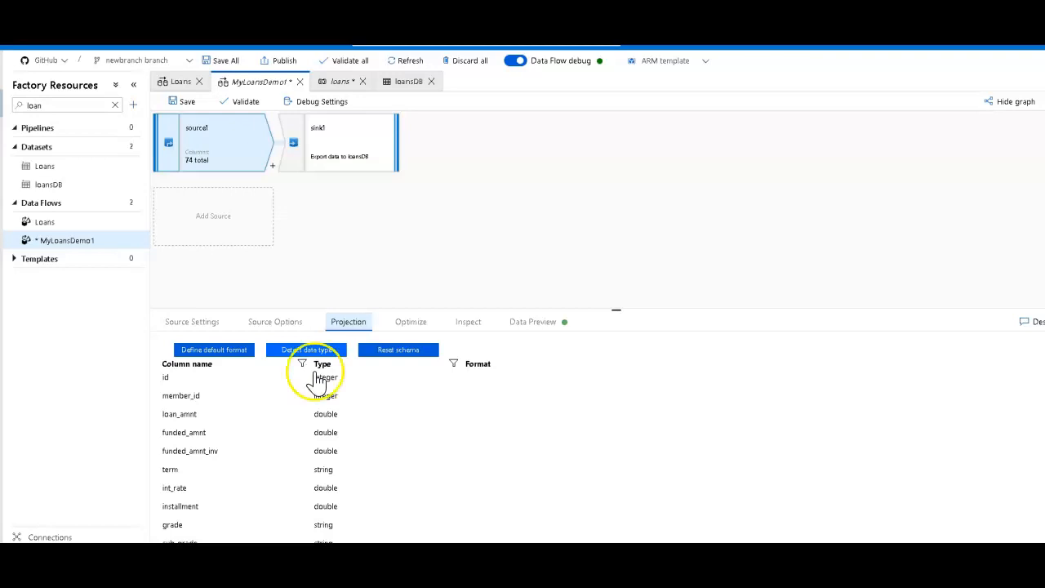
{"action": "left_click", "coordinate": [306, 349]}
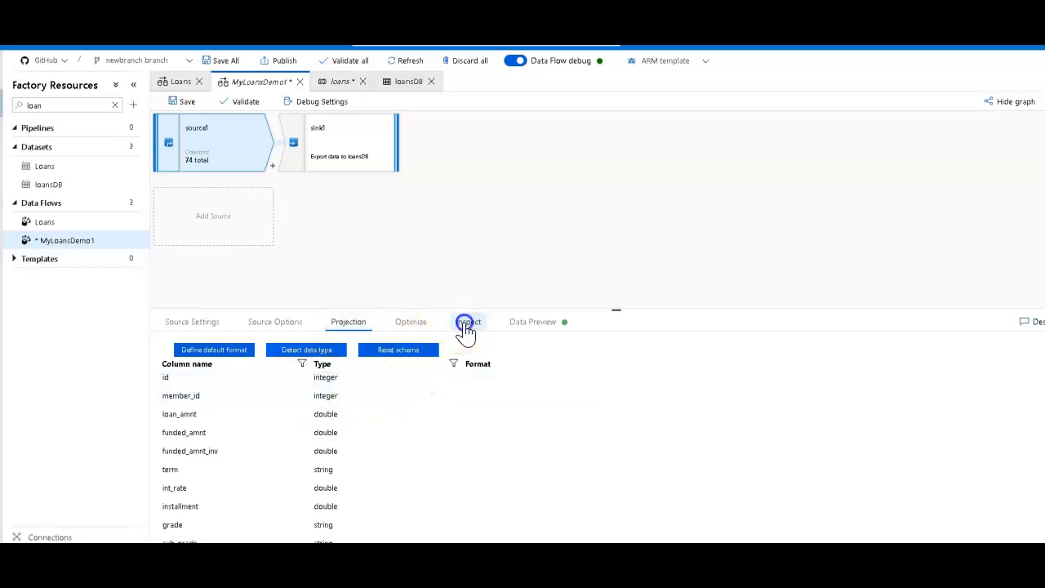
{"action": "left_click", "coordinate": [468, 321]}
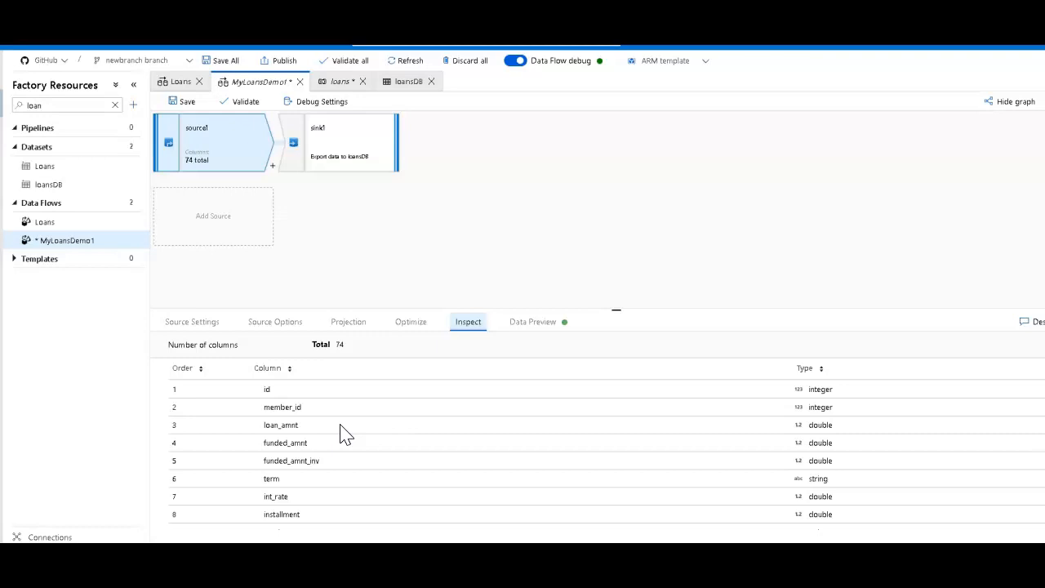
{"action": "scroll", "scroll_direction": "down", "scroll_amount": 3}
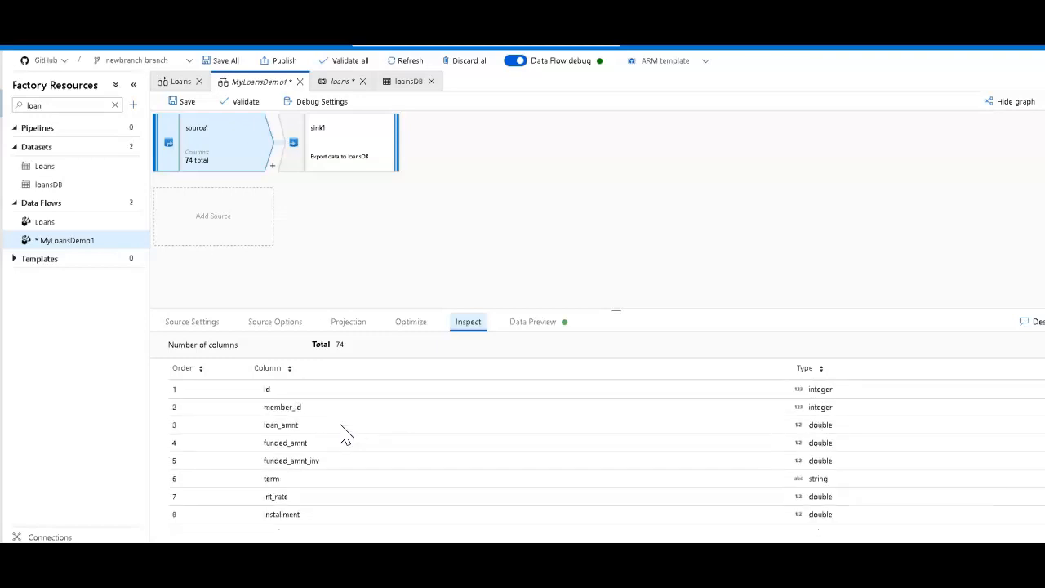
{"action": "mouse_move", "coordinate": [392, 318]}
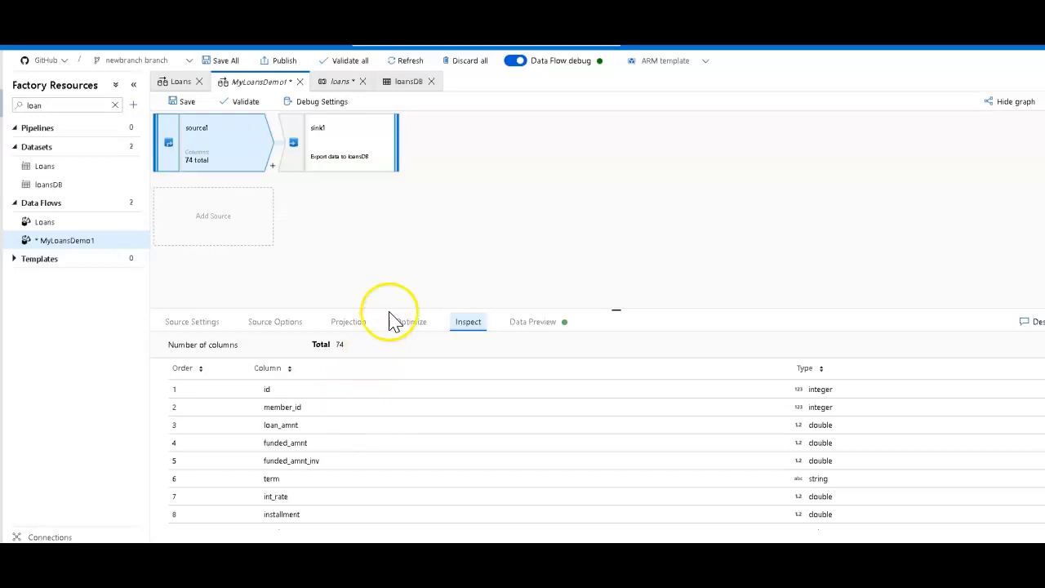
{"action": "mouse_move", "coordinate": [413, 282]}
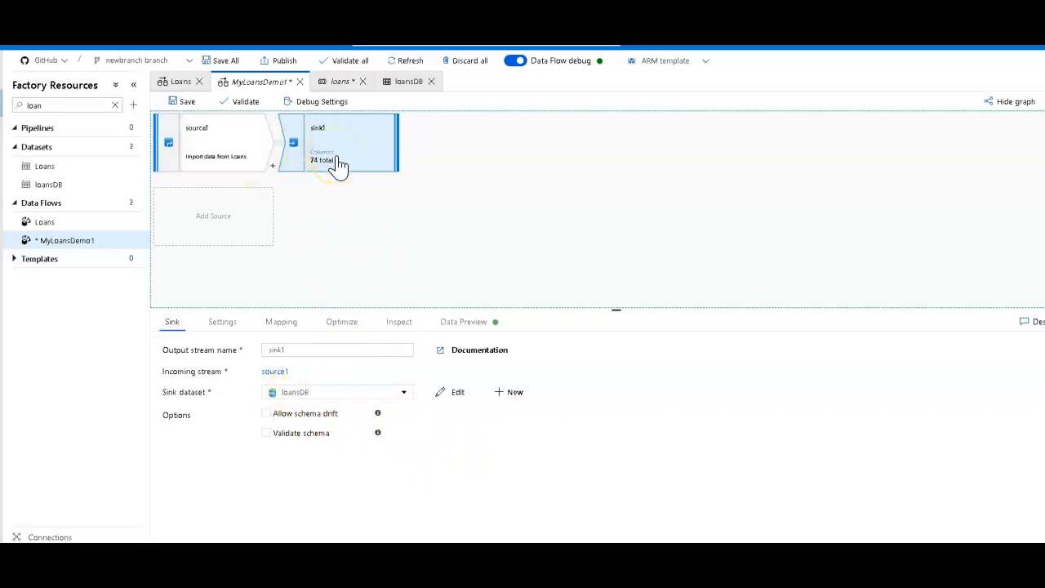
{"action": "mouse_move", "coordinate": [453, 226]}
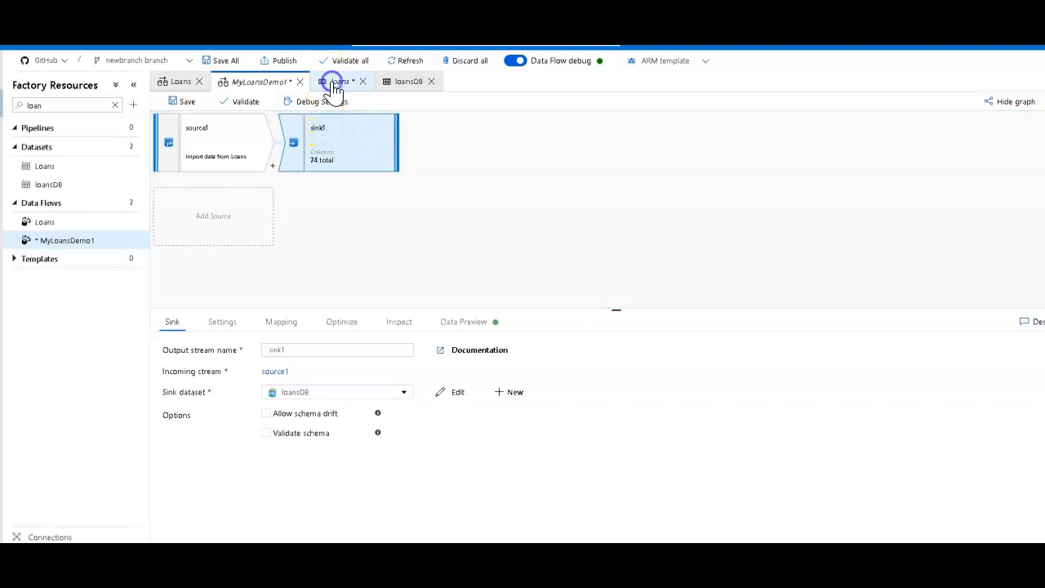
{"action": "left_click", "coordinate": [337, 80]}
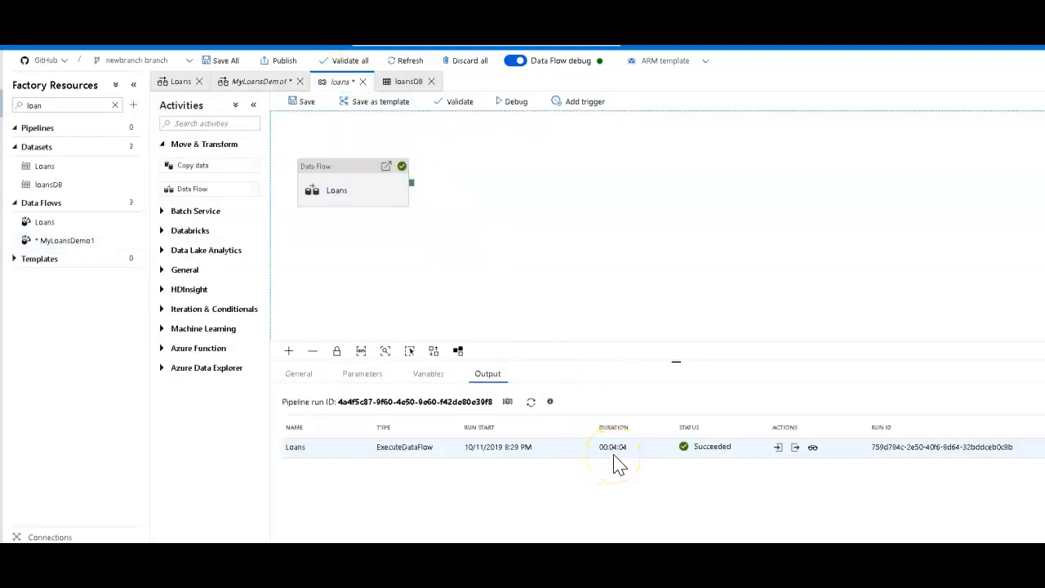
{"action": "mouse_move", "coordinate": [621, 461]}
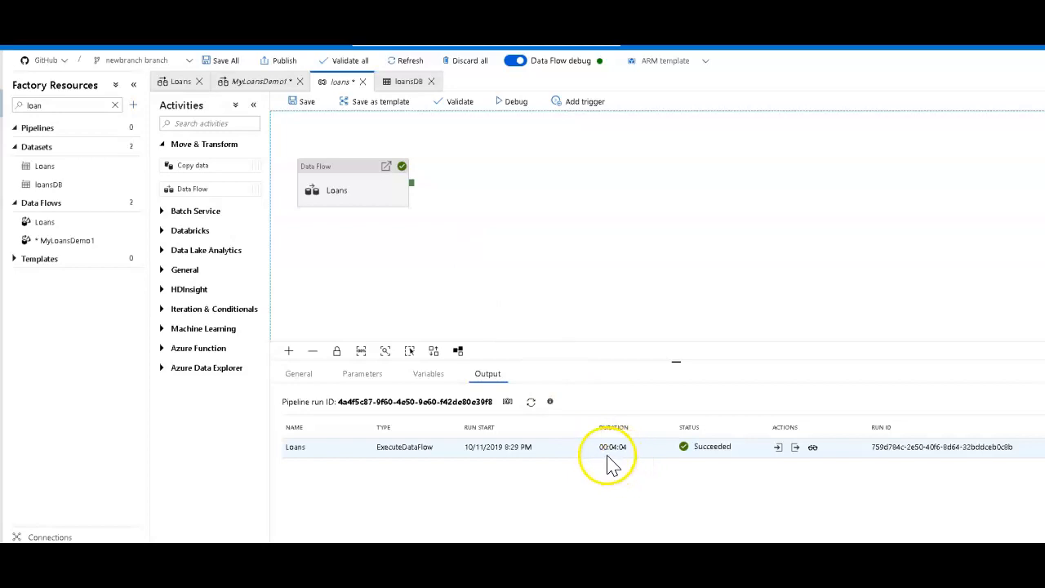
{"action": "left_click", "coordinate": [812, 447]}
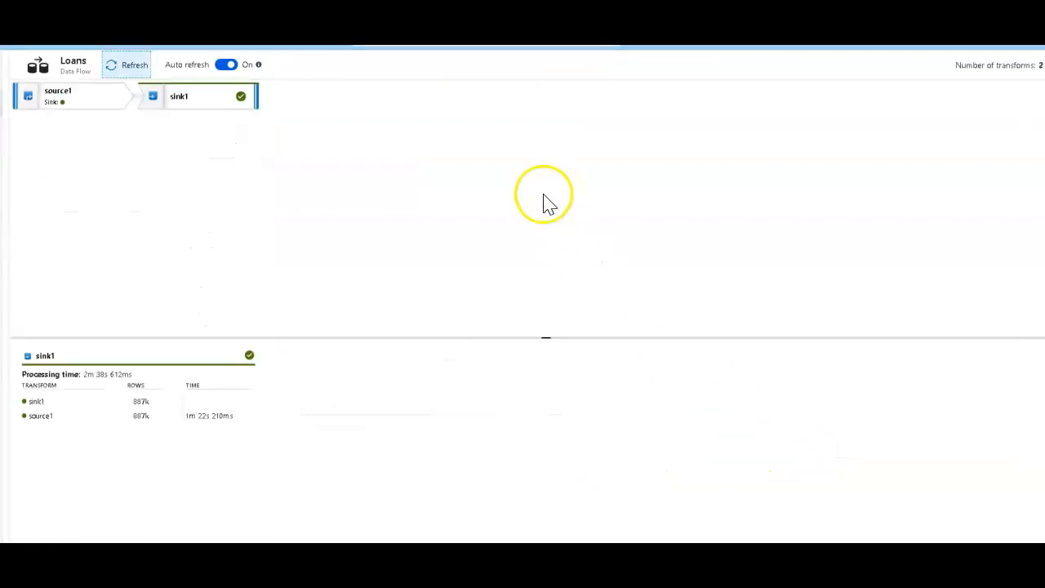
{"action": "mouse_move", "coordinate": [159, 384]}
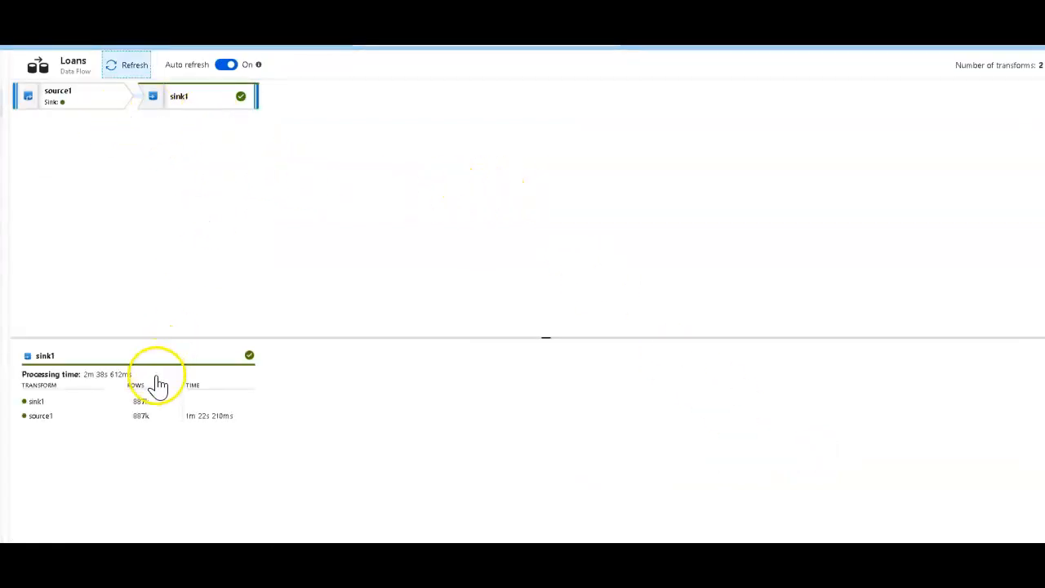
{"action": "mouse_move", "coordinate": [155, 427]}
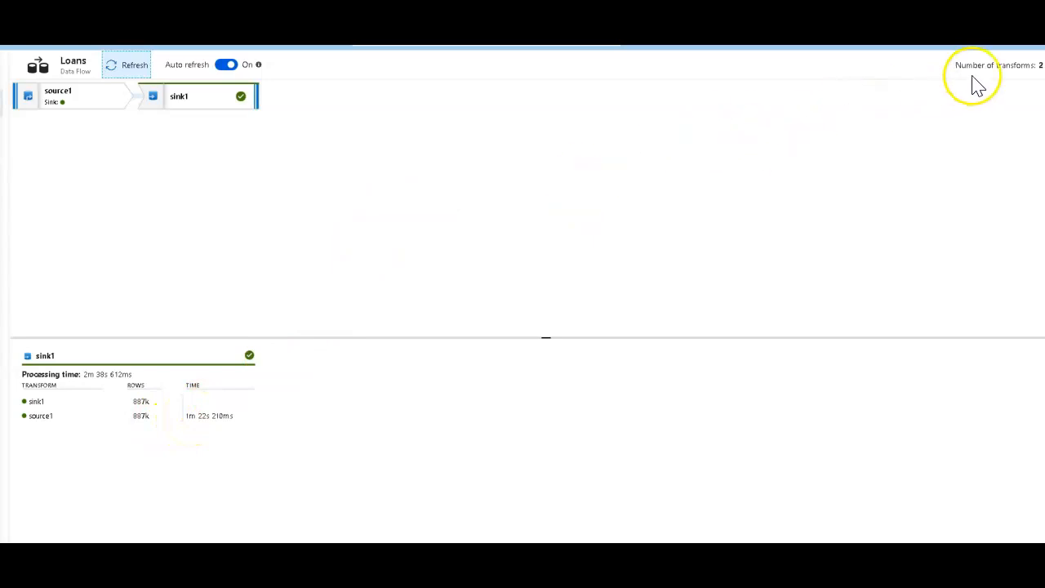
{"action": "mouse_move", "coordinate": [817, 114]}
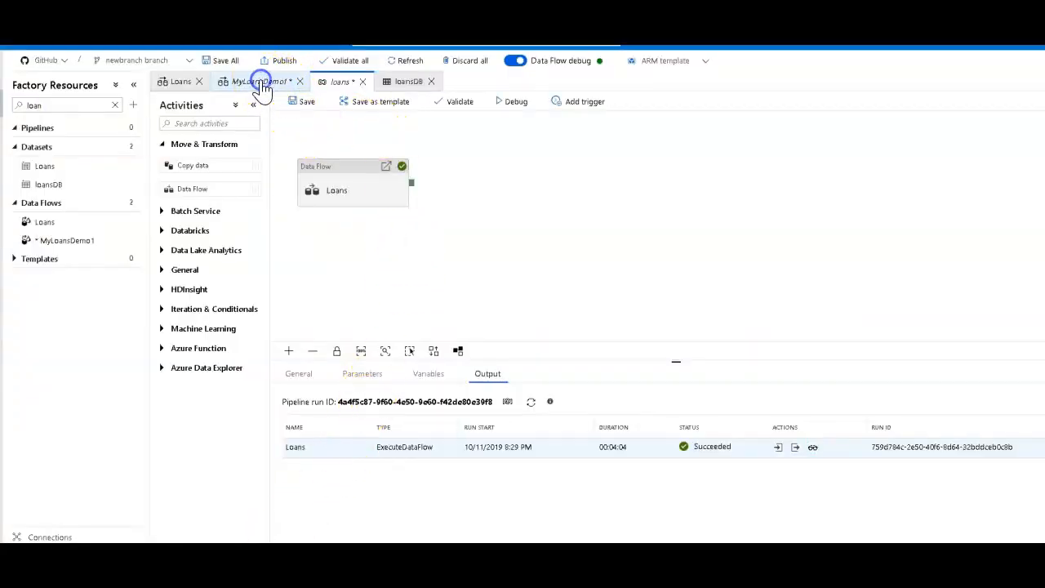
Point source1 at the loansDB dataset, turn off schema drift, and view its projection
{"action": "left_click", "coordinate": [257, 81]}
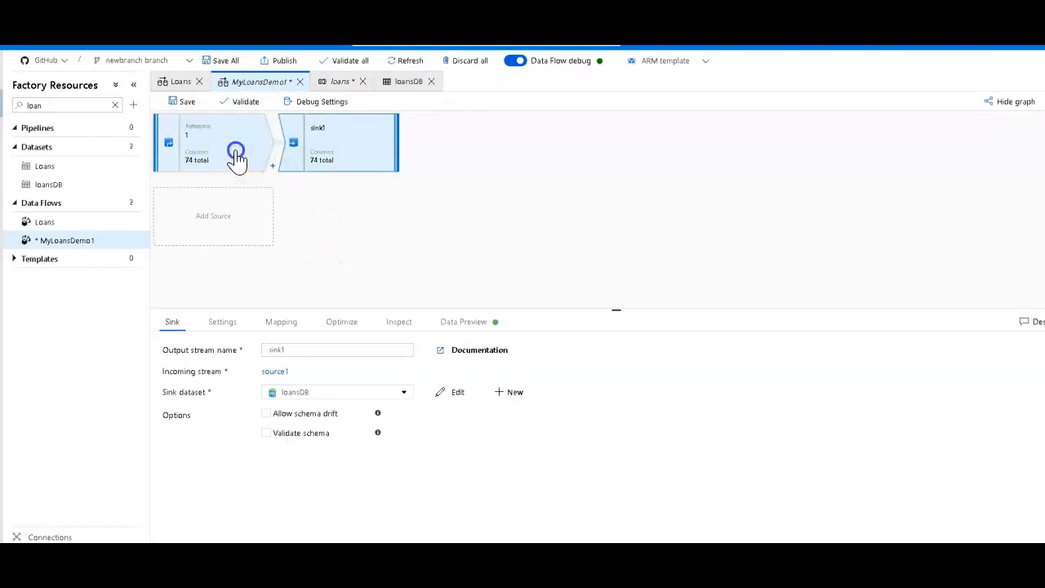
{"action": "left_click", "coordinate": [213, 143]}
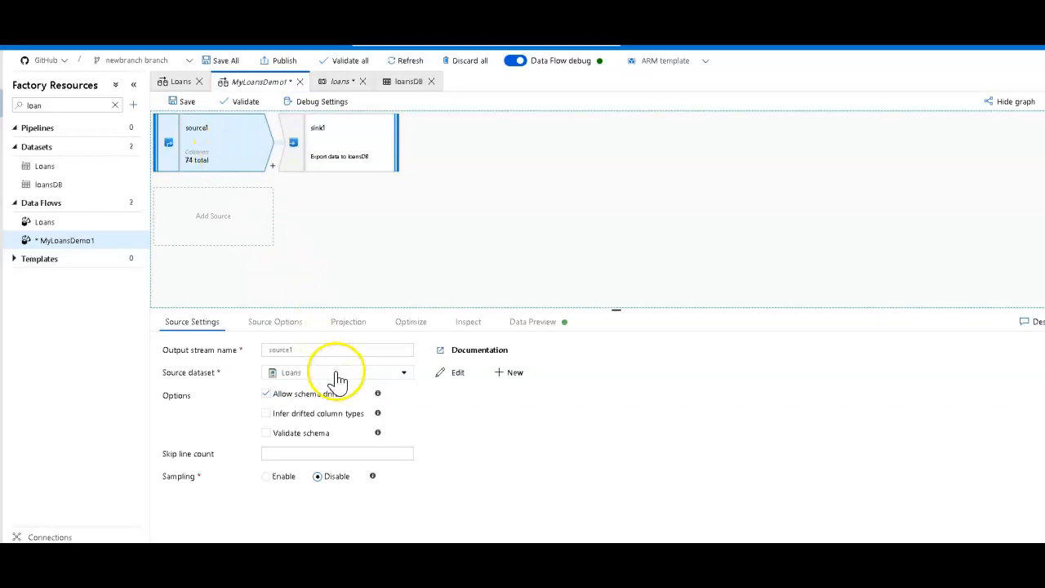
{"action": "left_click", "coordinate": [337, 372]}
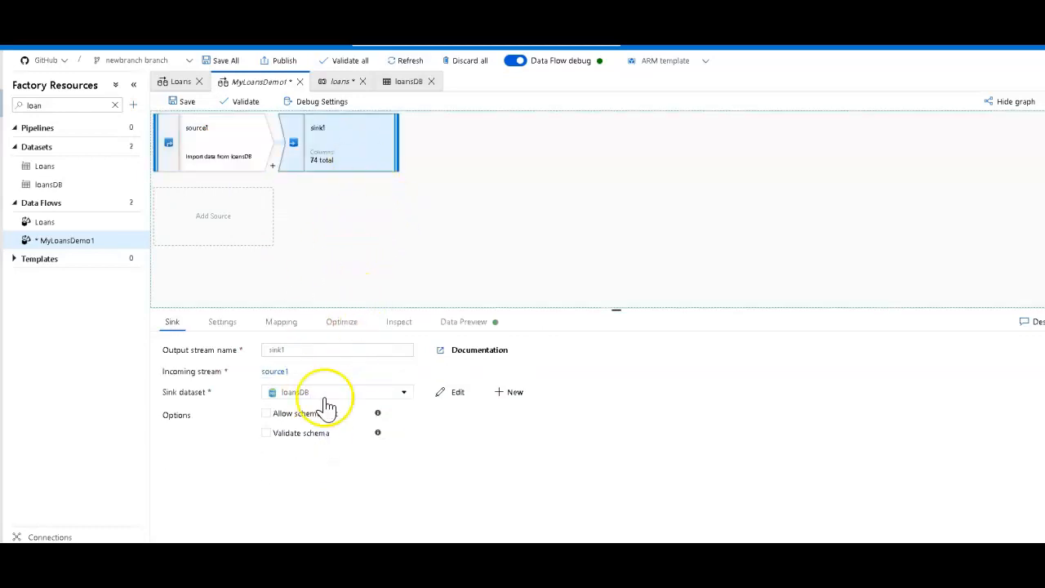
{"action": "left_click", "coordinate": [212, 143]}
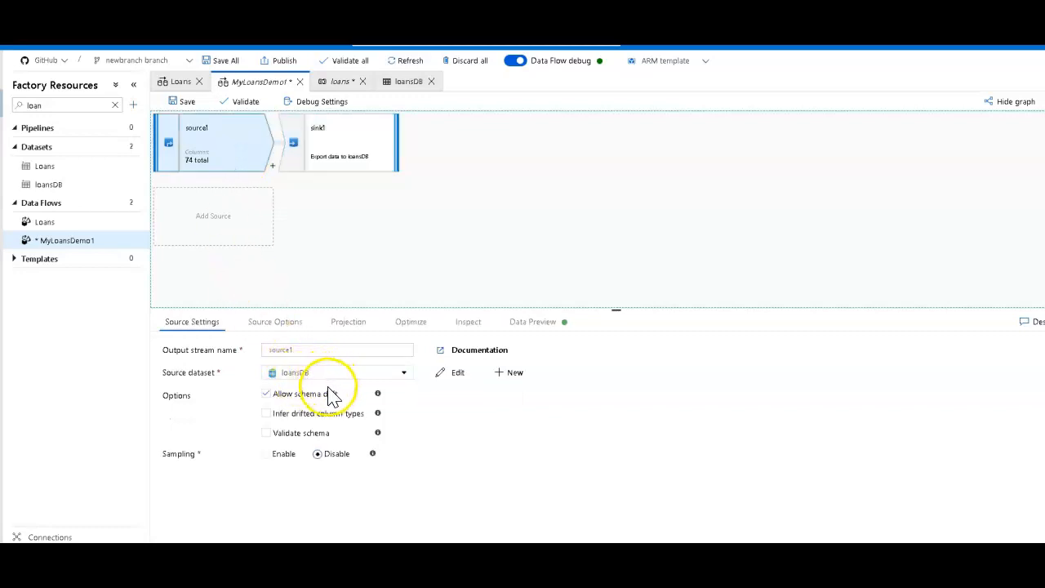
{"action": "left_click", "coordinate": [266, 393]}
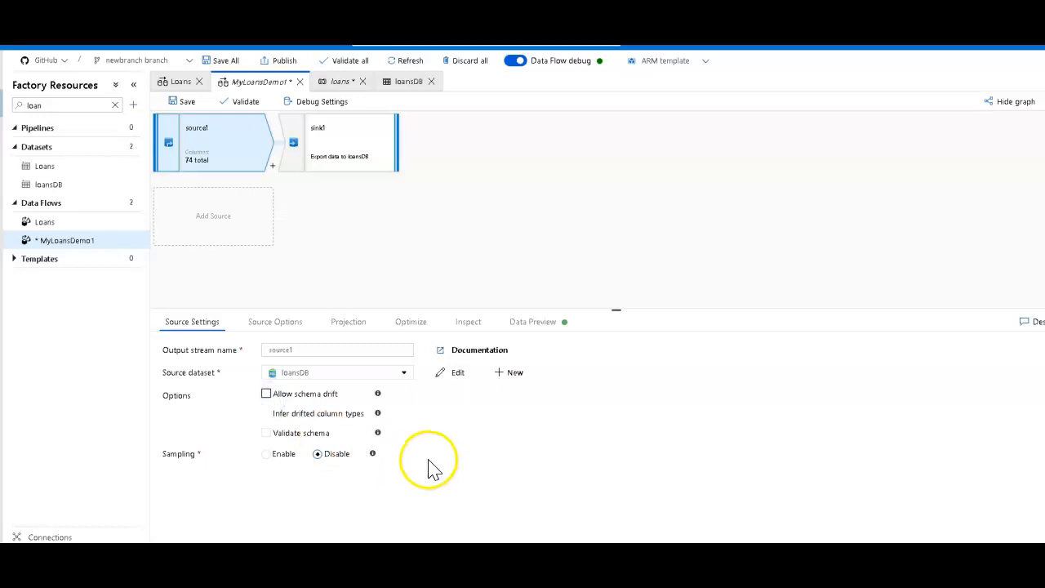
{"action": "mouse_move", "coordinate": [441, 457]}
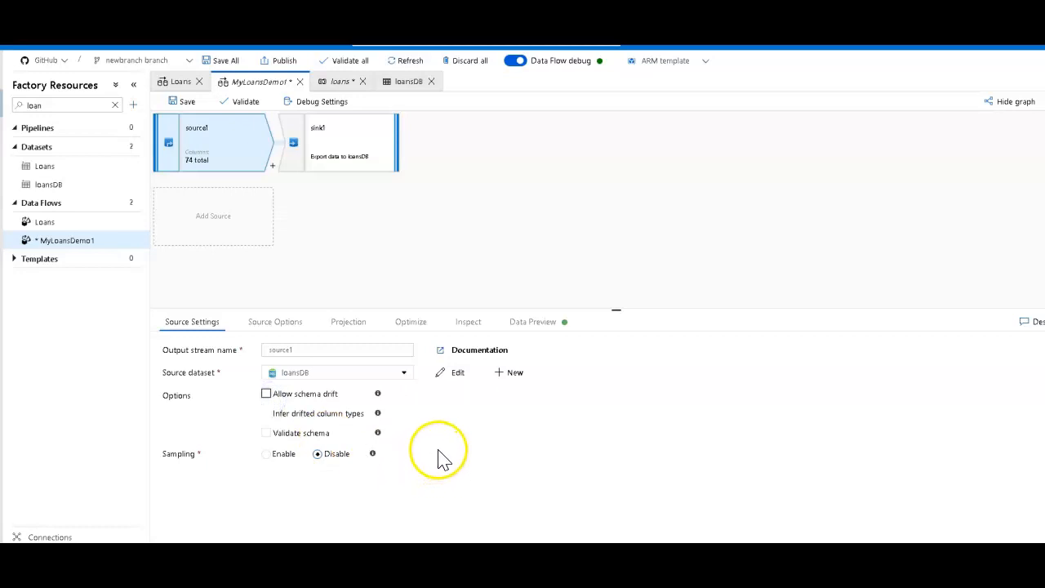
{"action": "mouse_move", "coordinate": [347, 285]}
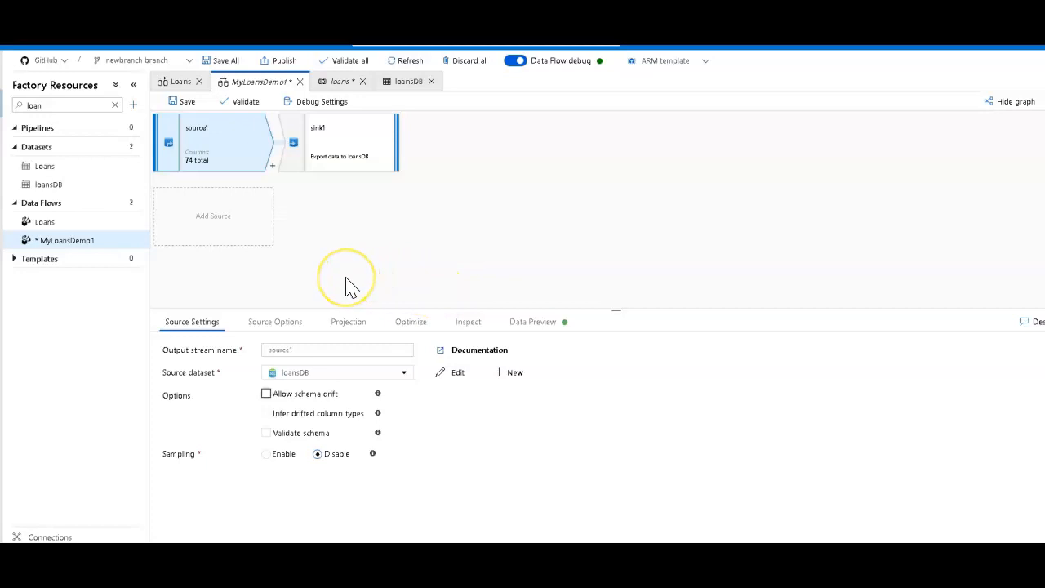
{"action": "mouse_move", "coordinate": [296, 329]}
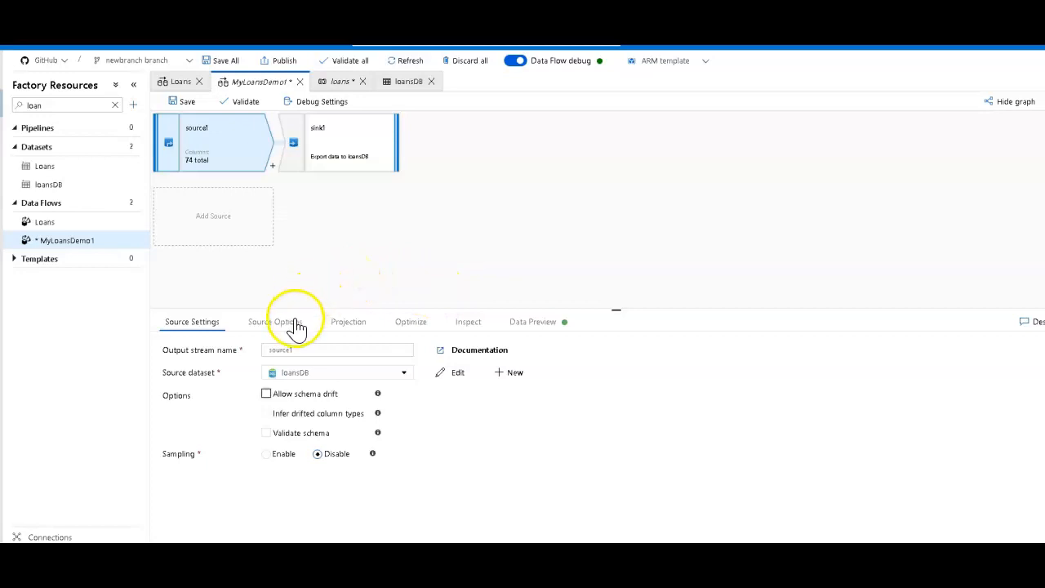
{"action": "left_click", "coordinate": [348, 321]}
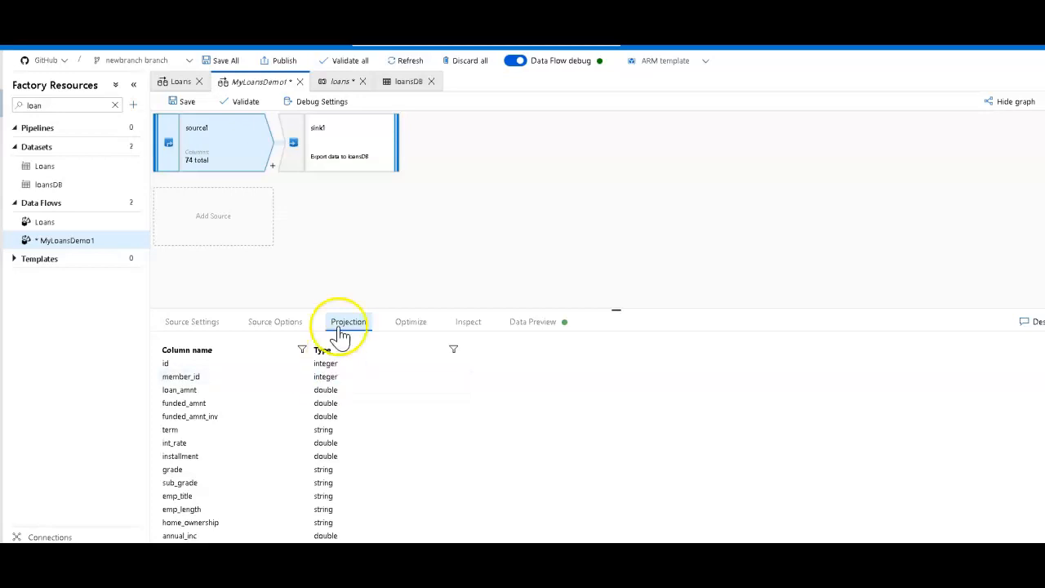
Check sink1's mapping, toggling Auto mapping off to keep the all-input-columns rule
{"action": "left_click", "coordinate": [343, 142]}
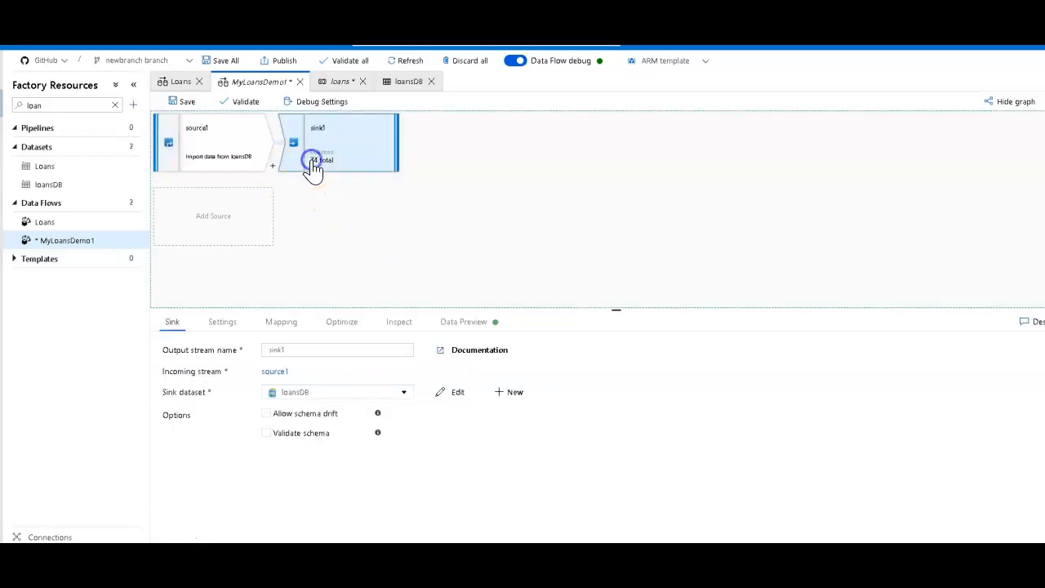
{"action": "left_click", "coordinate": [281, 321]}
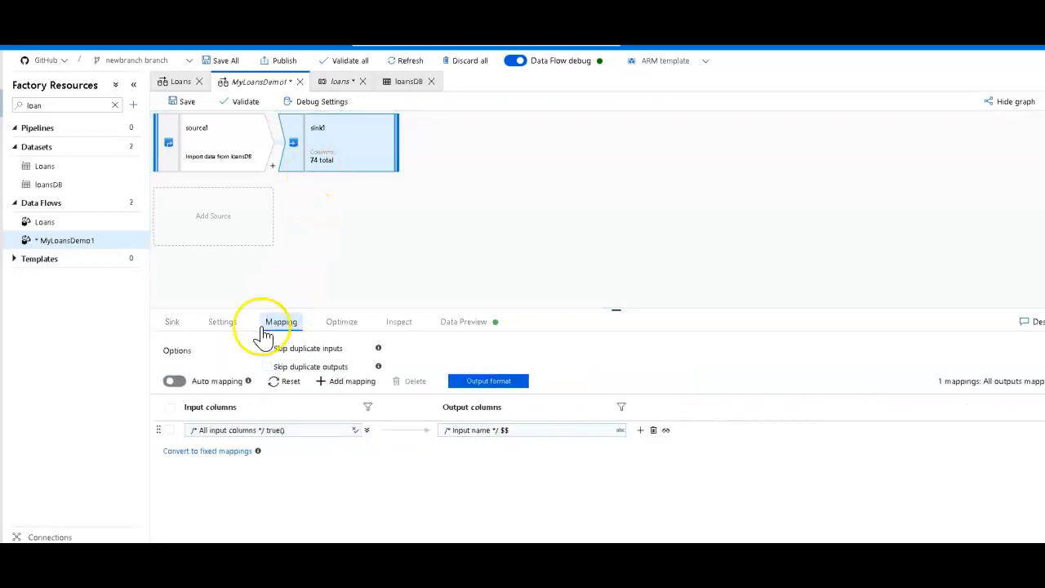
{"action": "left_click", "coordinate": [173, 380]}
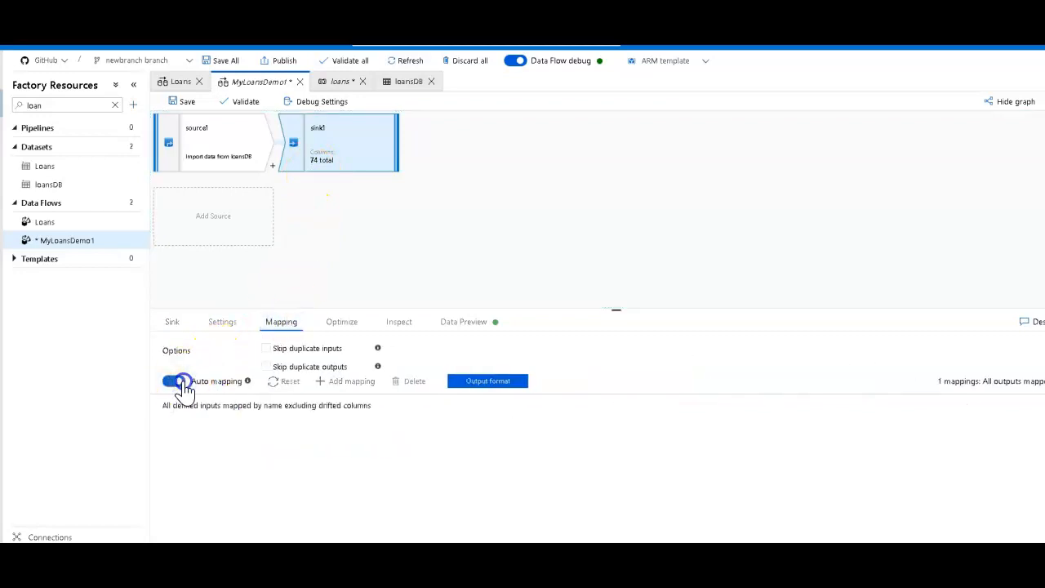
{"action": "left_click", "coordinate": [171, 381]}
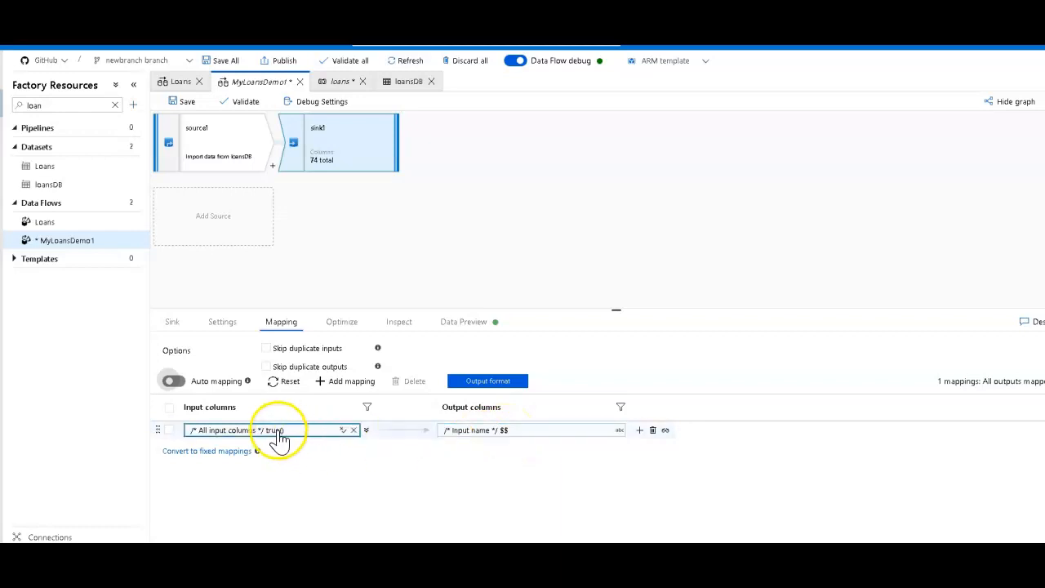
{"action": "left_click", "coordinate": [172, 380]}
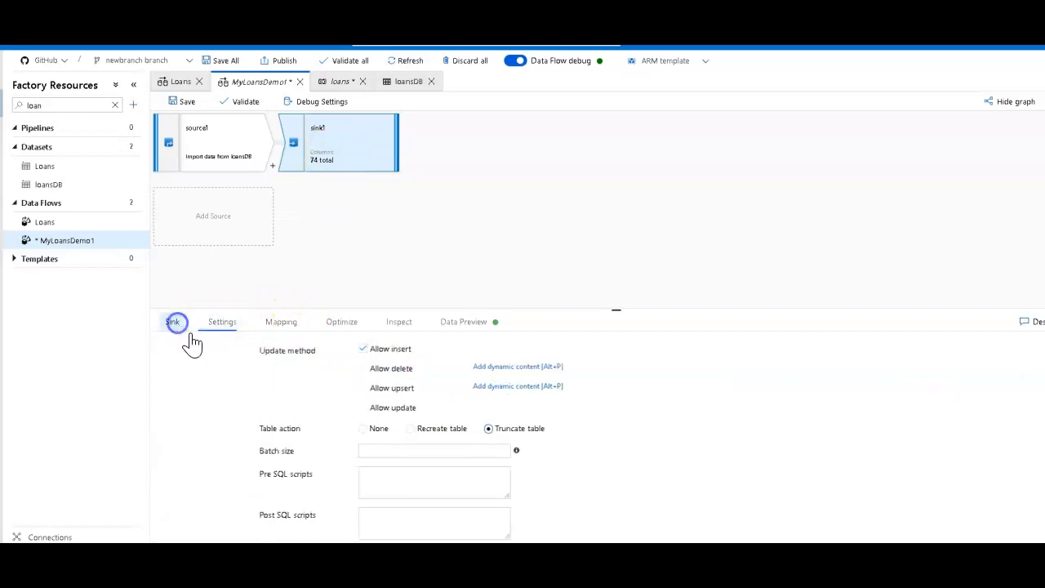
Disallow inserts in sink1's update method and add an Alter Row step before the sink
{"action": "left_click", "coordinate": [172, 320]}
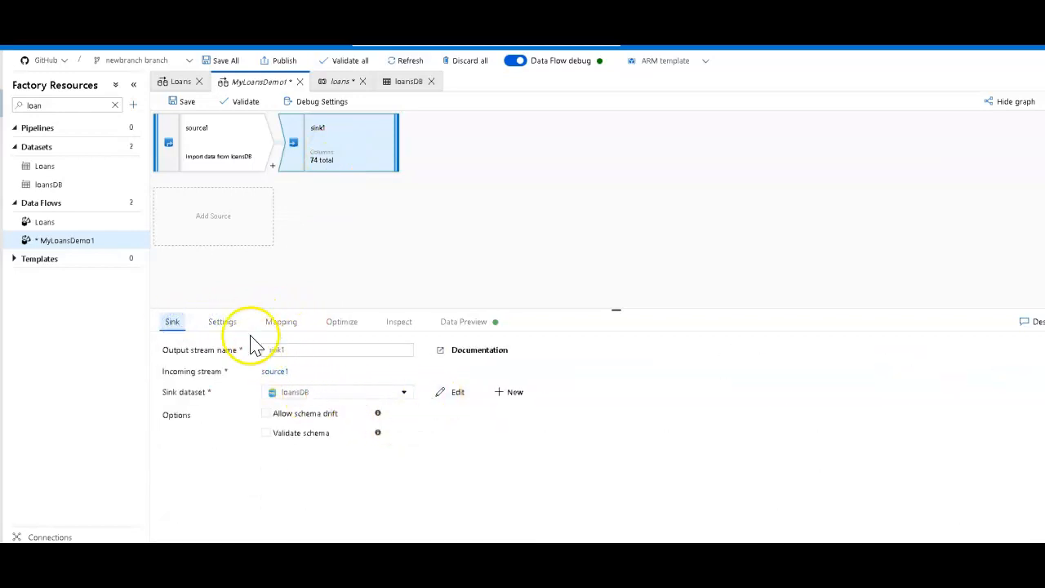
{"action": "left_click", "coordinate": [221, 321]}
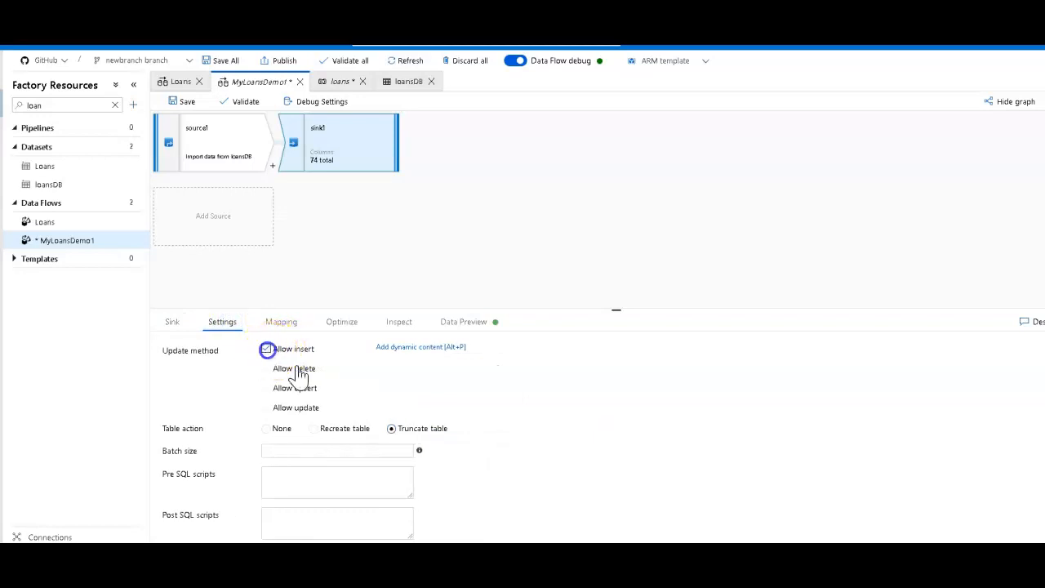
{"action": "left_click", "coordinate": [266, 348]}
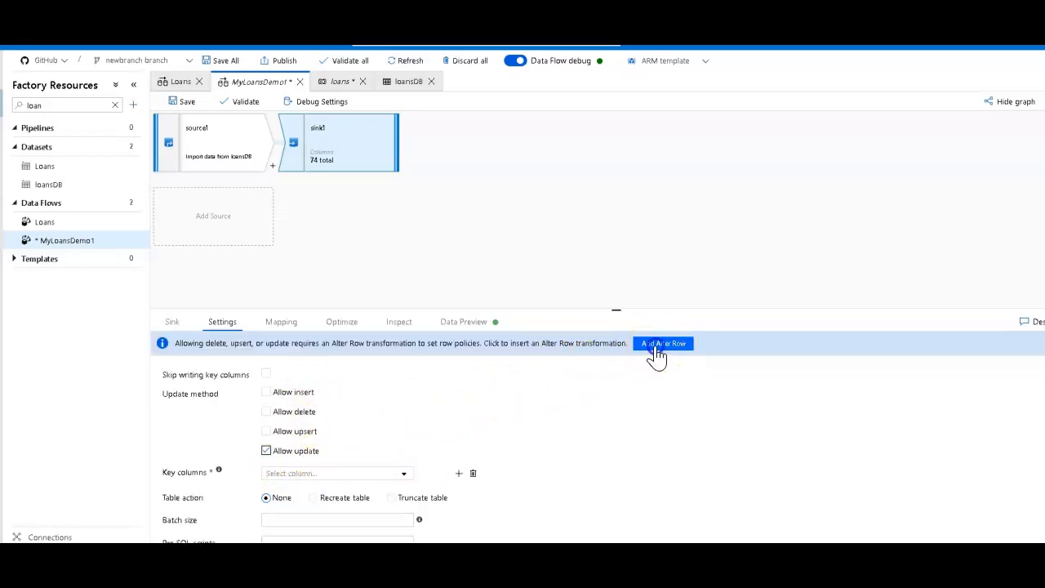
{"action": "left_click", "coordinate": [662, 343]}
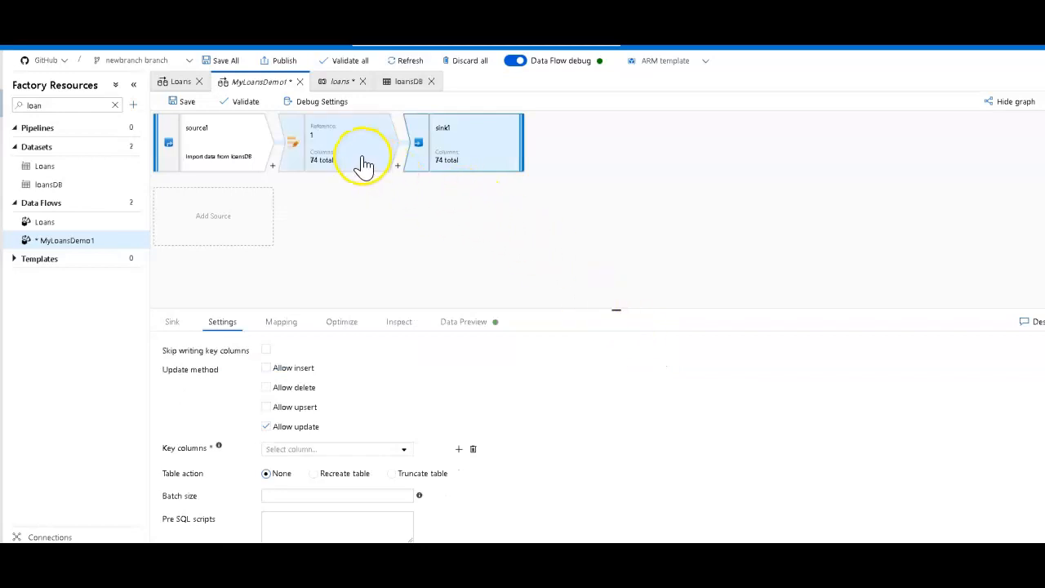
{"action": "mouse_move", "coordinate": [359, 163]}
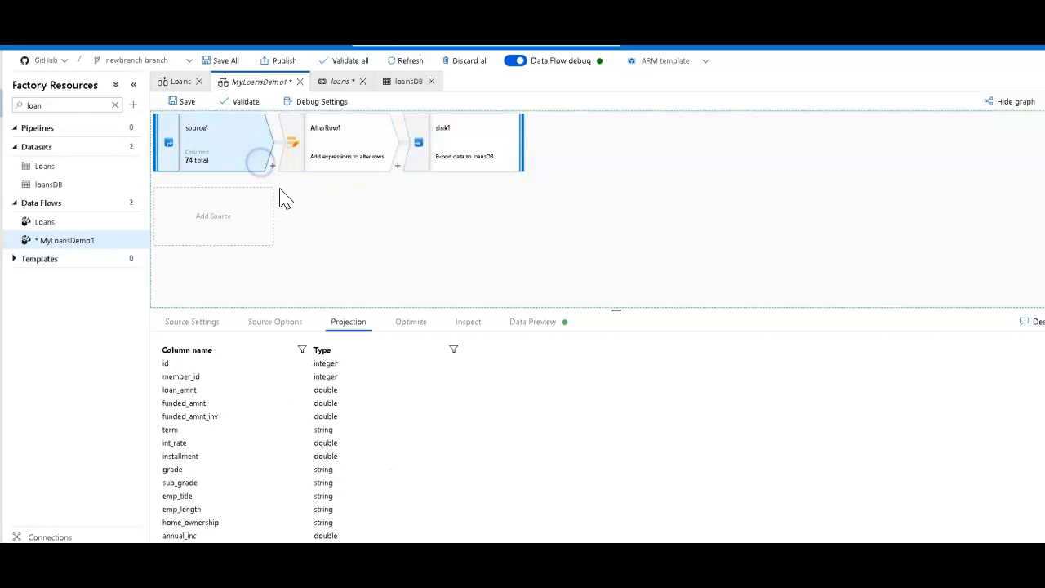
Refresh source1's data preview to fetch loan rows with id, member_id and loan_amnt
{"action": "left_click", "coordinate": [532, 321]}
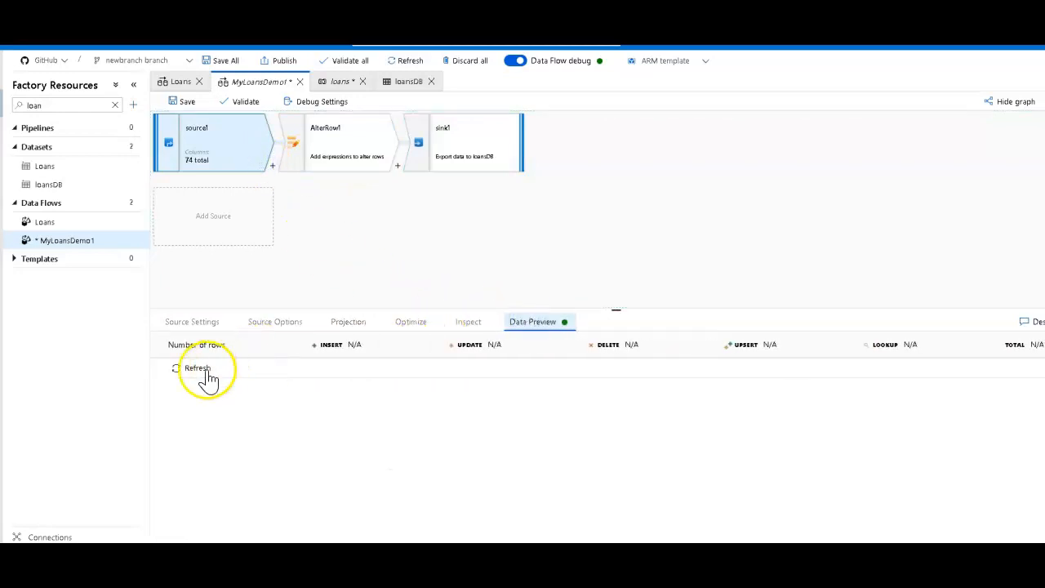
{"action": "left_click", "coordinate": [197, 367]}
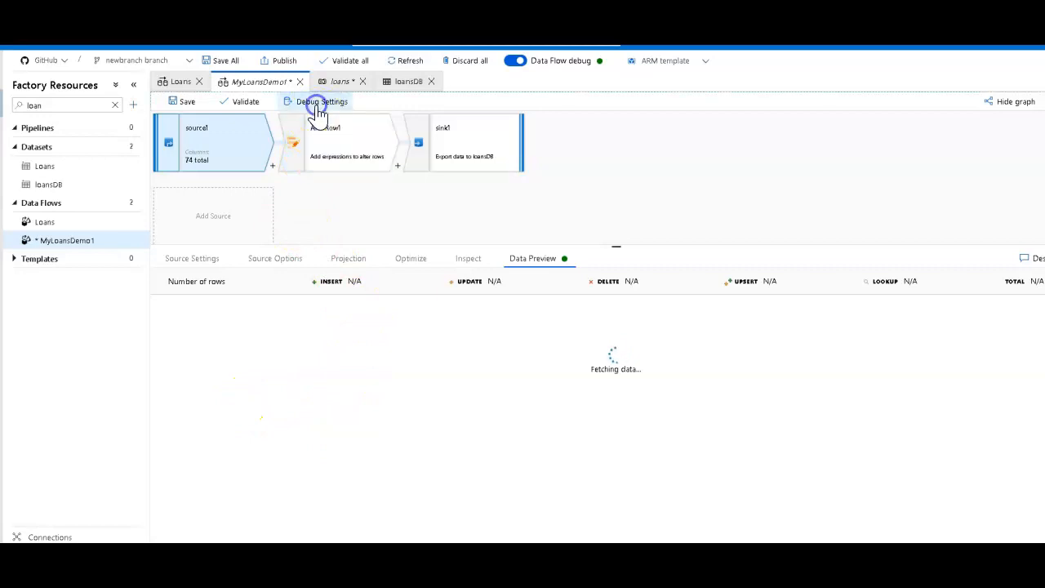
{"action": "left_click", "coordinate": [322, 101]}
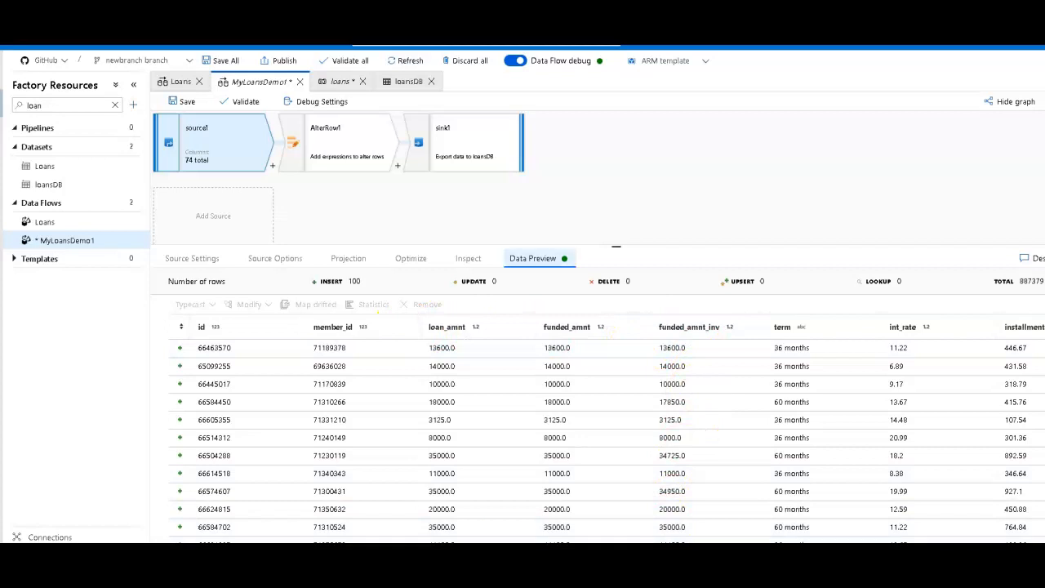
{"action": "scroll", "scroll_direction": "right", "scroll_amount": 3}
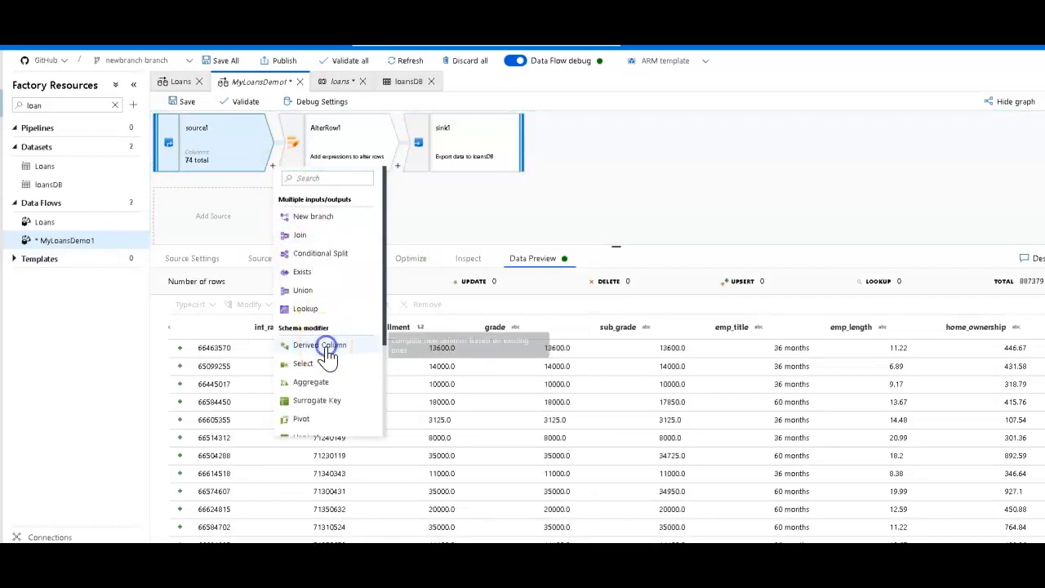
Add a derived column after source1 setting member_id to toInteger(null())
{"action": "left_click", "coordinate": [318, 345]}
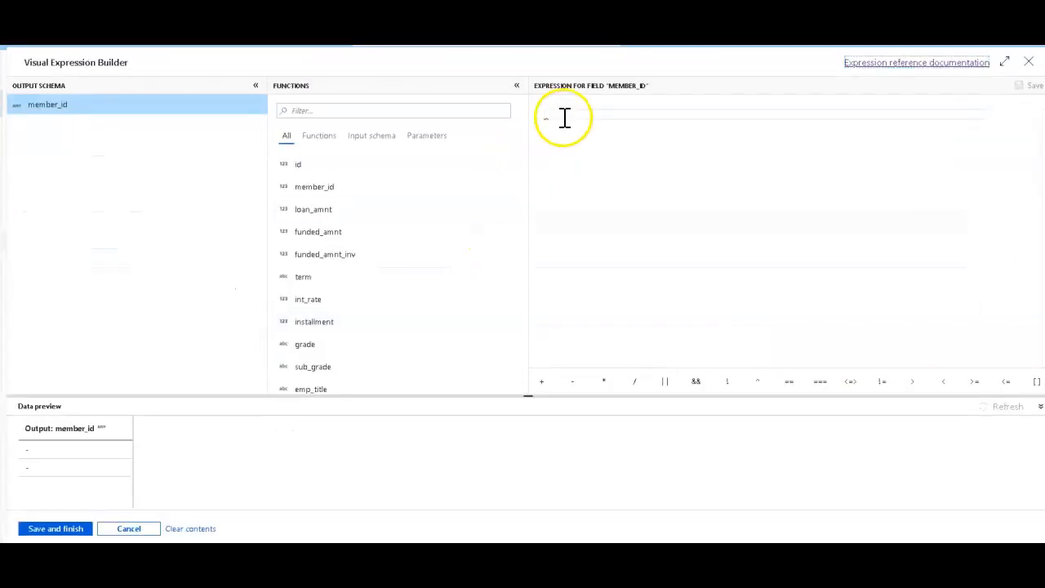
{"action": "type", "text": "null("}
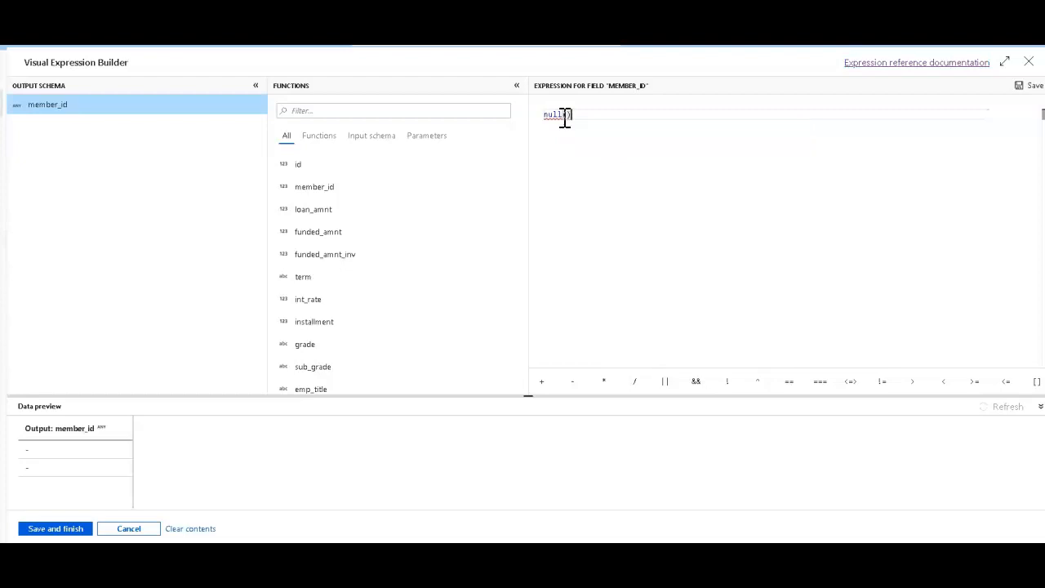
{"action": "type", "text": "toInt()"}
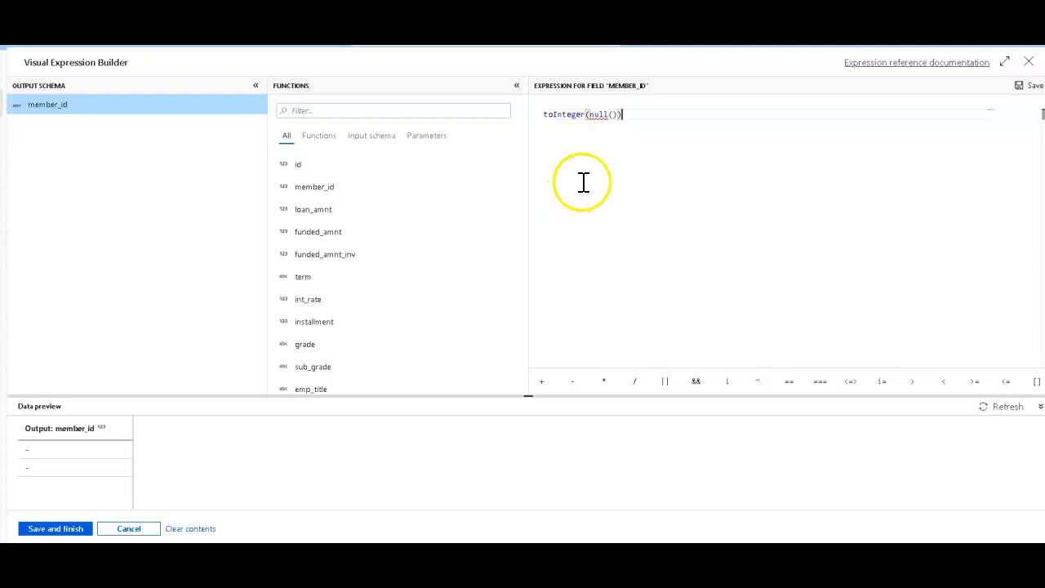
{"action": "left_click", "coordinate": [55, 529]}
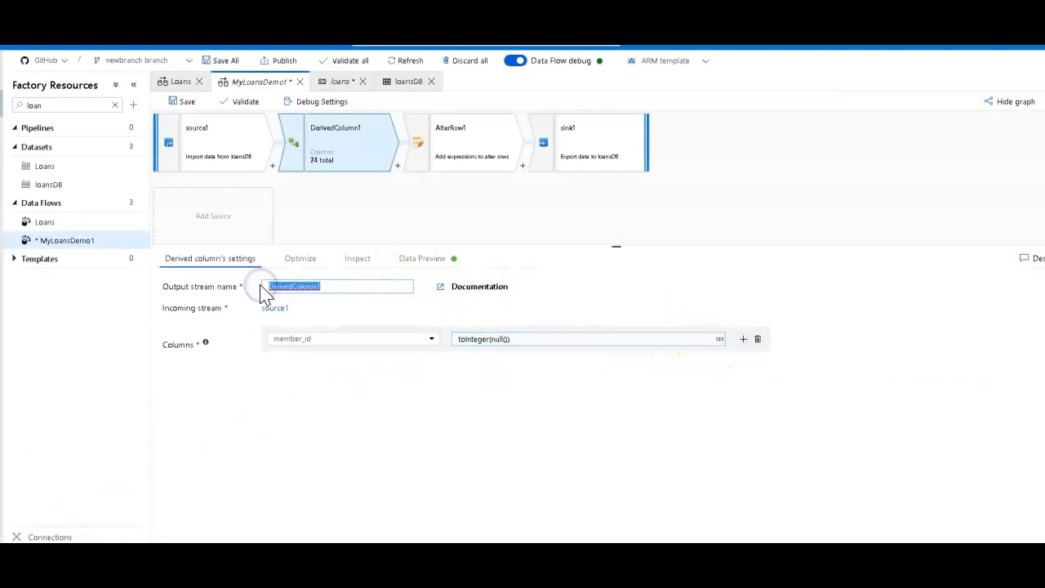
Rename the derived column step to Masking and add an emp_title column row
{"action": "type", "text": "Maa"}
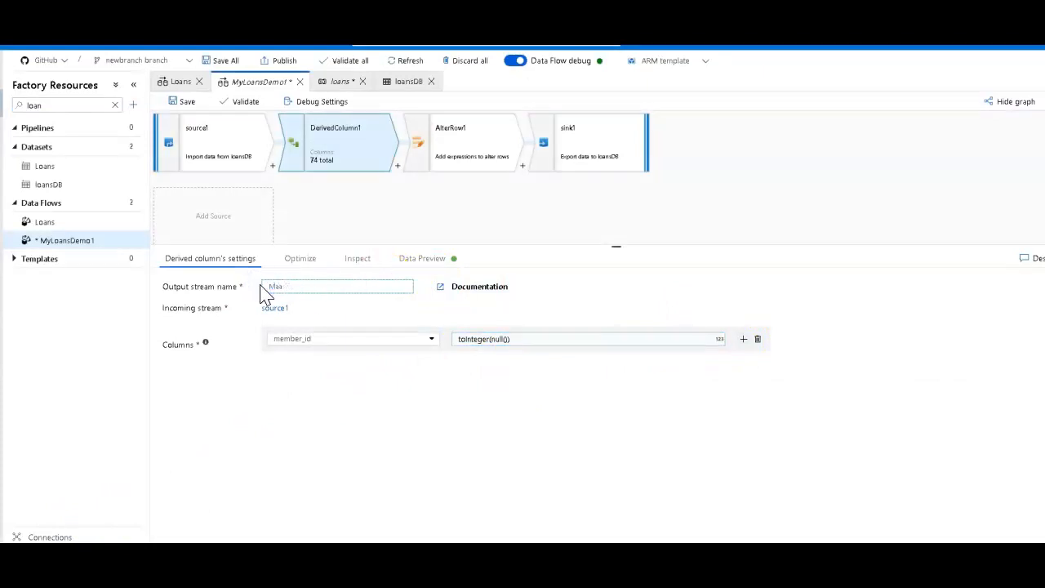
{"action": "type", "text": "Masking"}
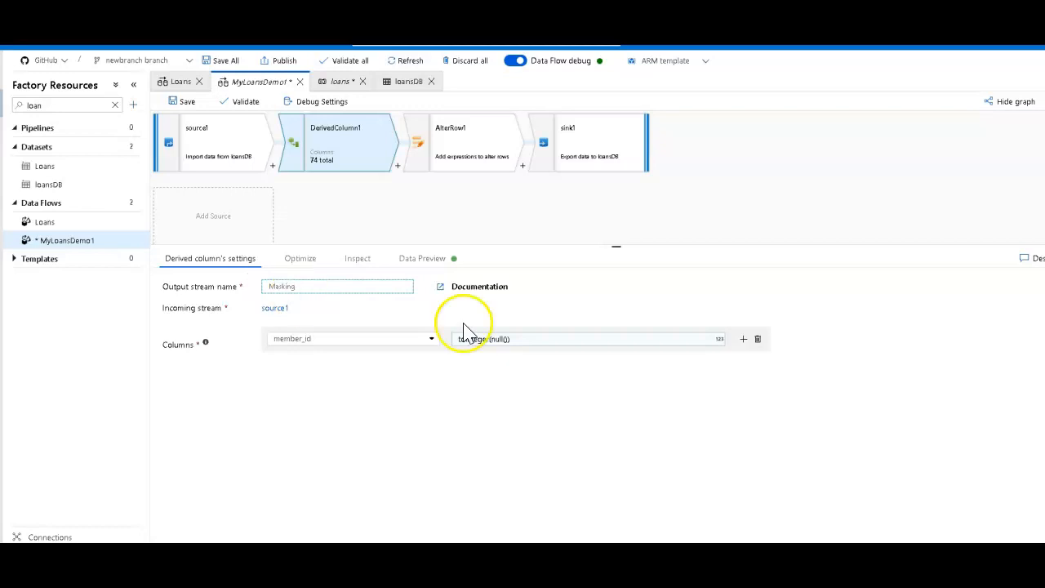
{"action": "left_click", "coordinate": [742, 338]}
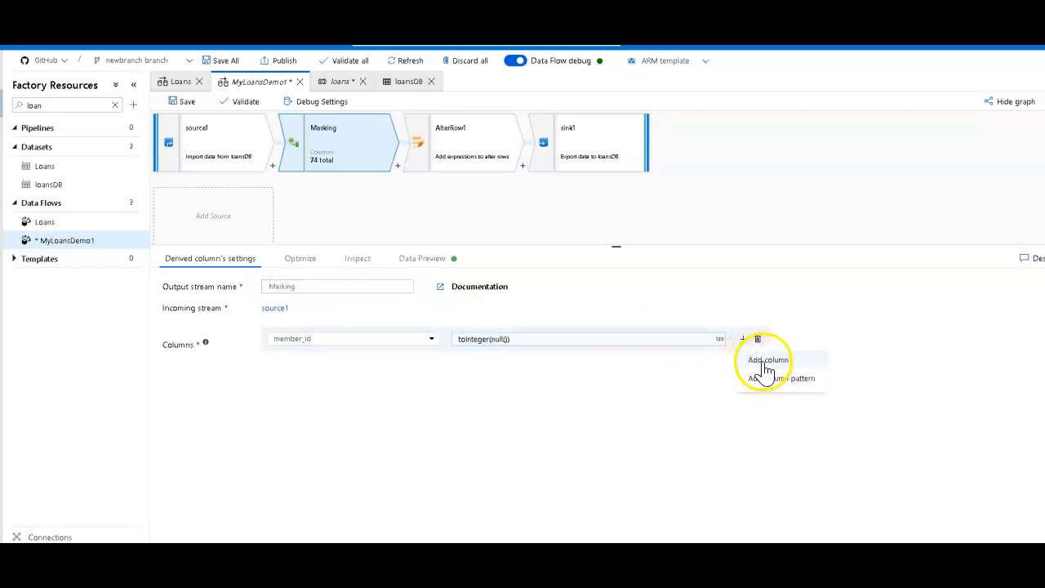
{"action": "left_click", "coordinate": [767, 361]}
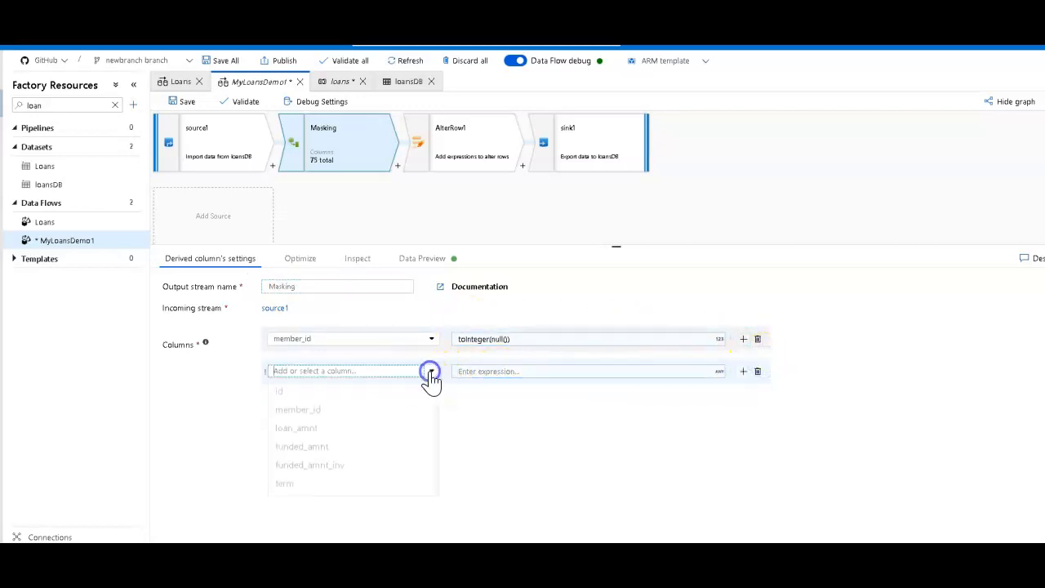
{"action": "type", "text": "emp"}
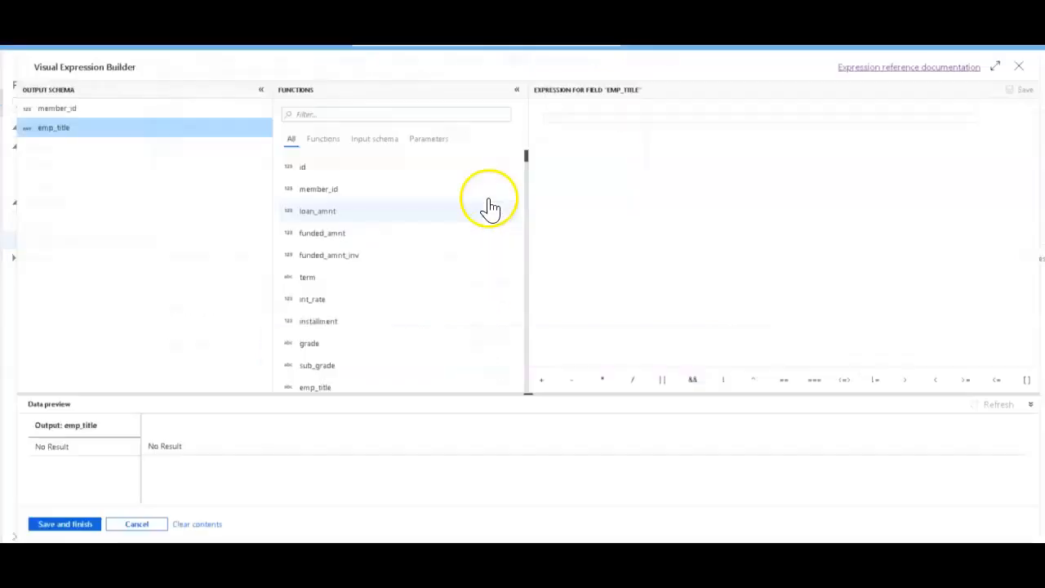
Set emp_title to sha2(256,emp_title) and preview the hashed job titles
{"action": "type", "text": "sh"}
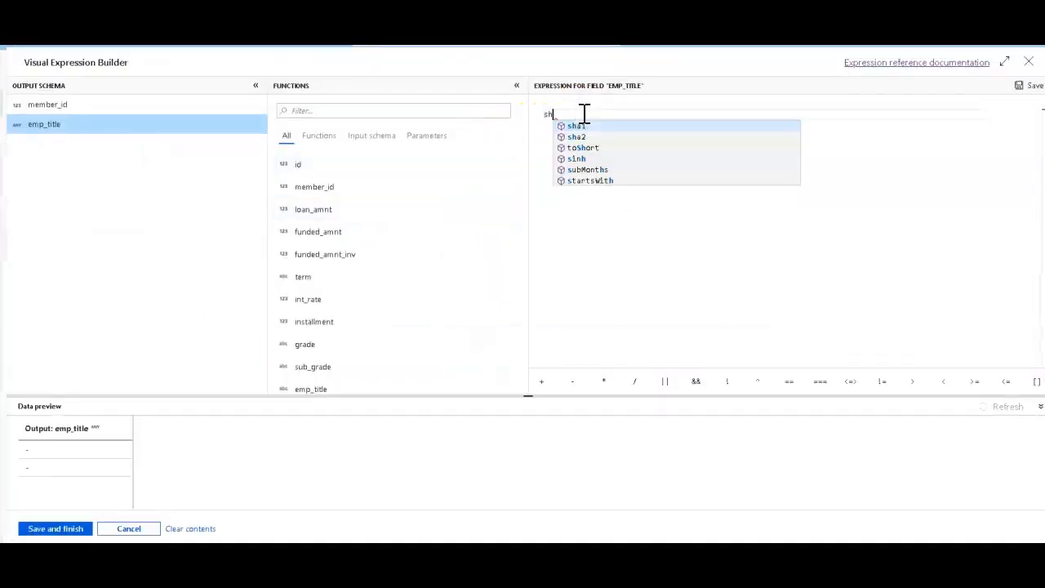
{"action": "left_click", "coordinate": [577, 136]}
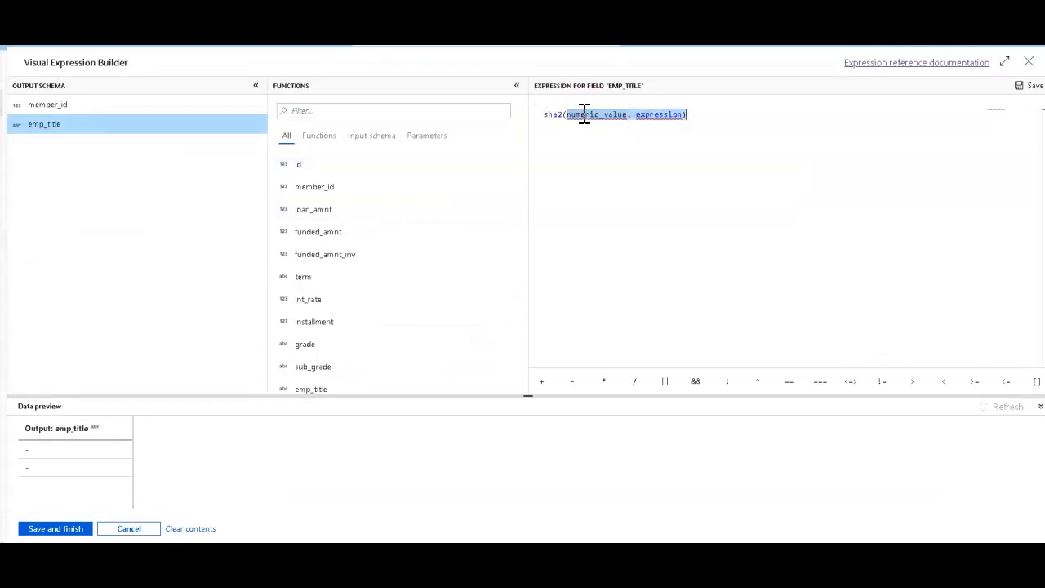
{"action": "type", "text": "256,"}
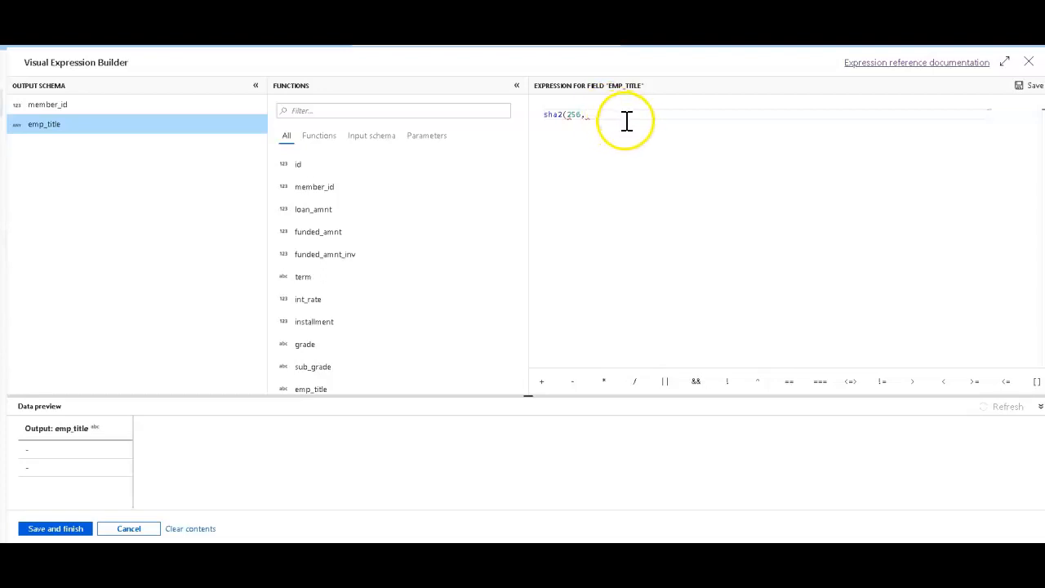
{"action": "type", "text": "emp"}
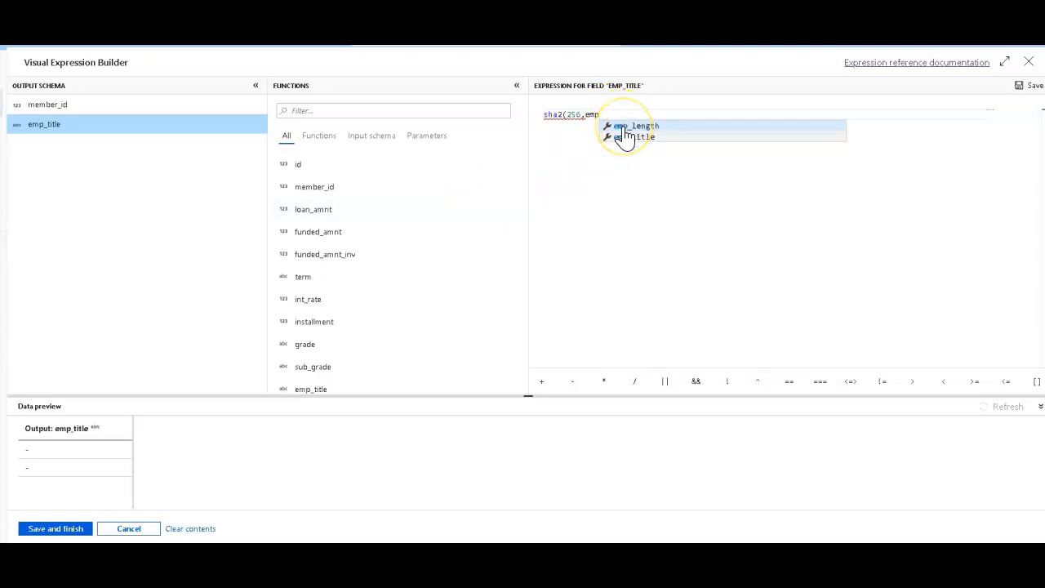
{"action": "left_click", "coordinate": [636, 137]}
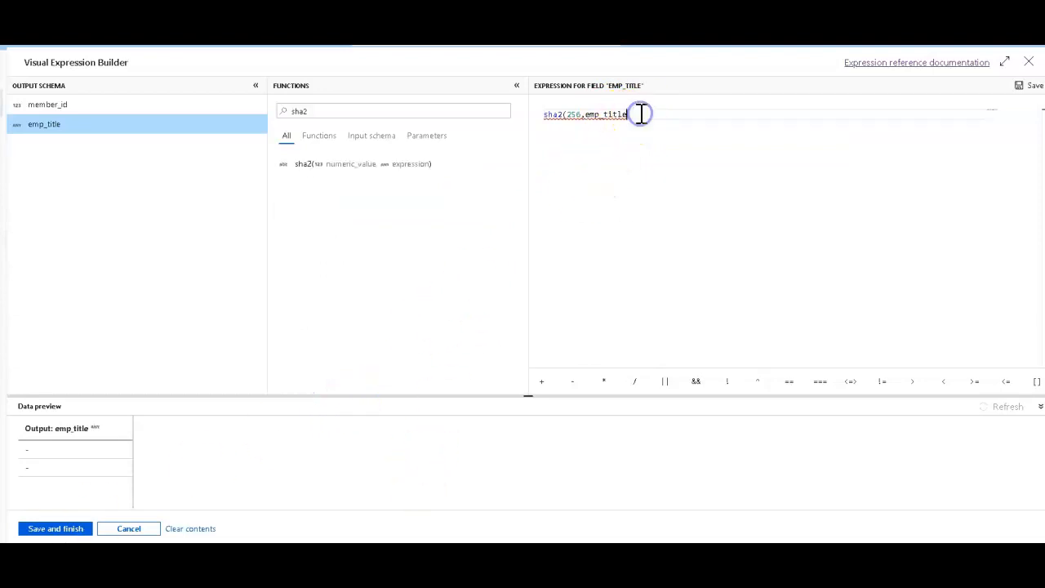
{"action": "type", "text": ")"}
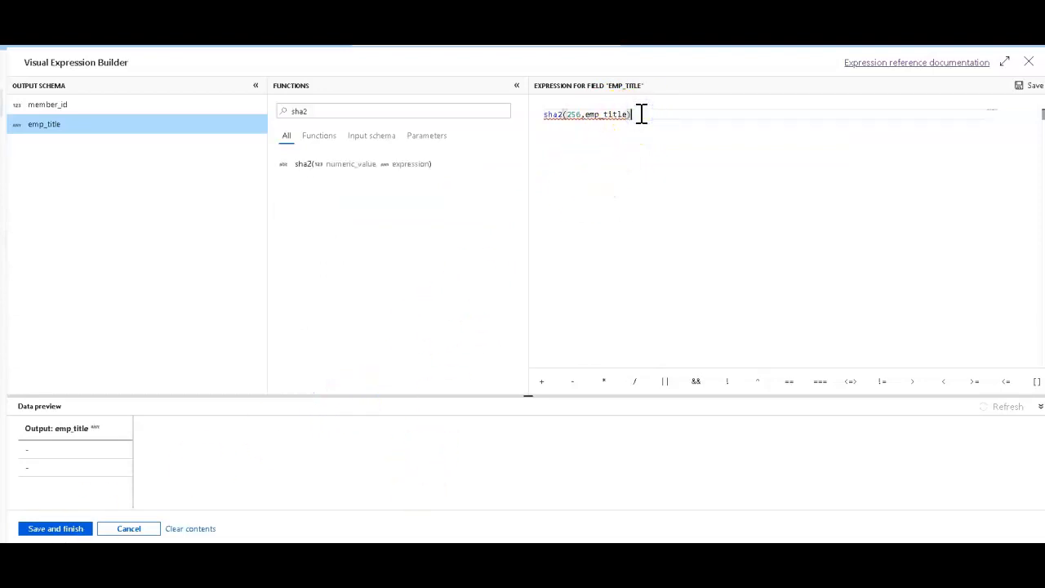
{"action": "left_click", "coordinate": [1008, 405]}
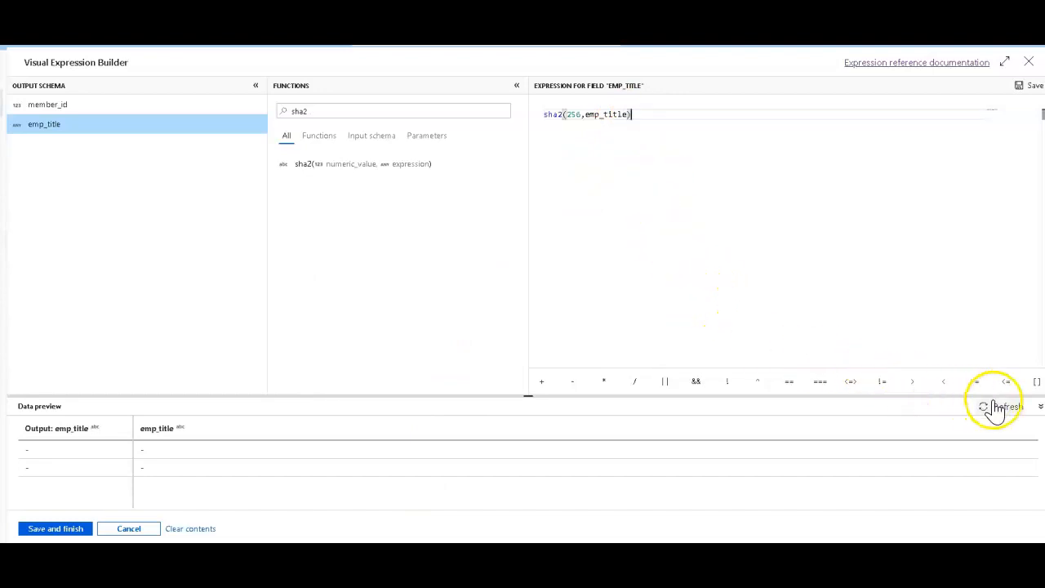
{"action": "left_click", "coordinate": [1007, 405]}
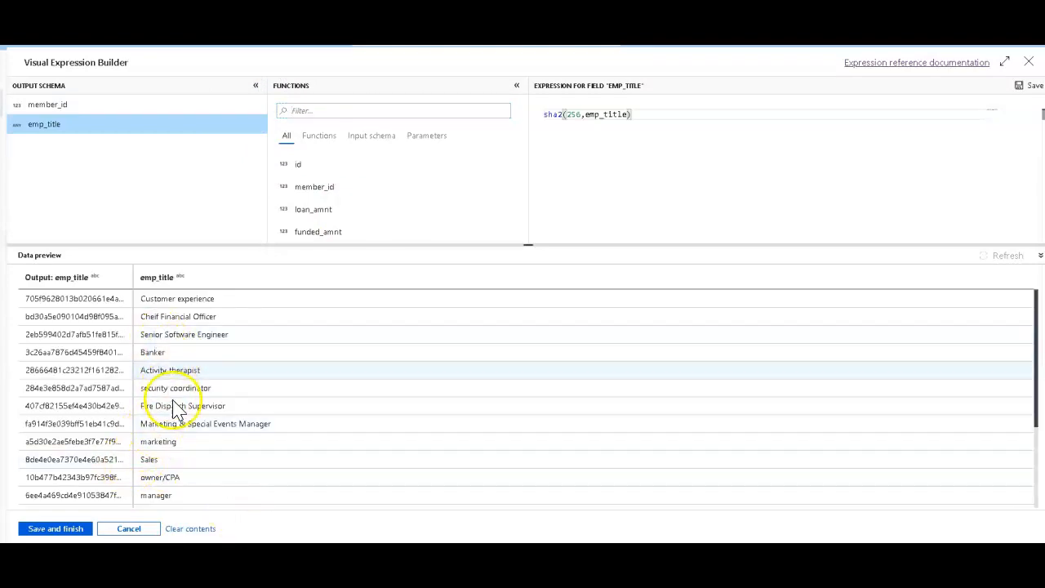
{"action": "scroll", "scroll_direction": "down", "scroll_amount": 3}
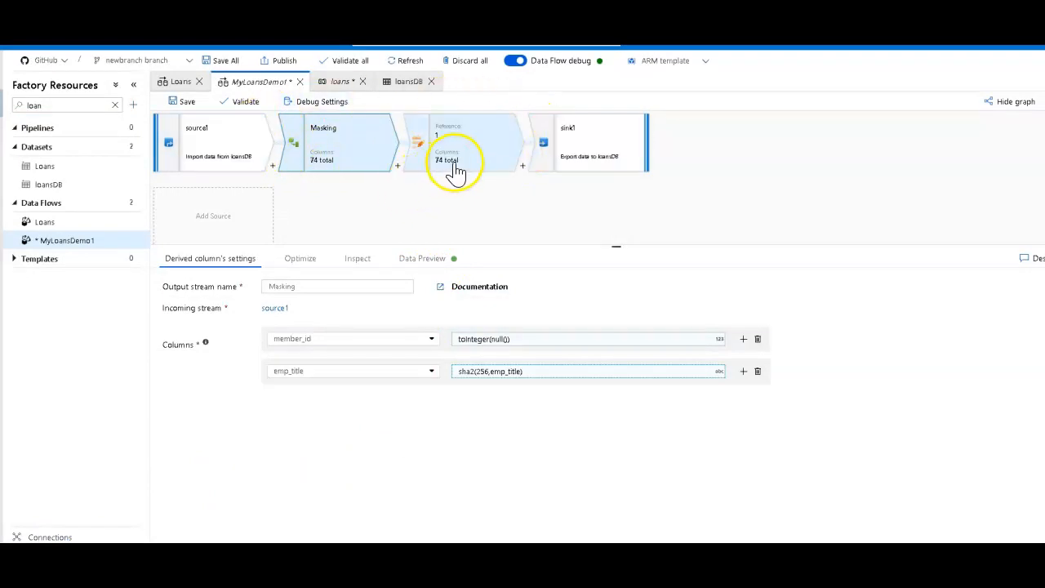
Give AlterRow1 an Update if condition of true() in the expression builder
{"action": "left_click", "coordinate": [450, 143]}
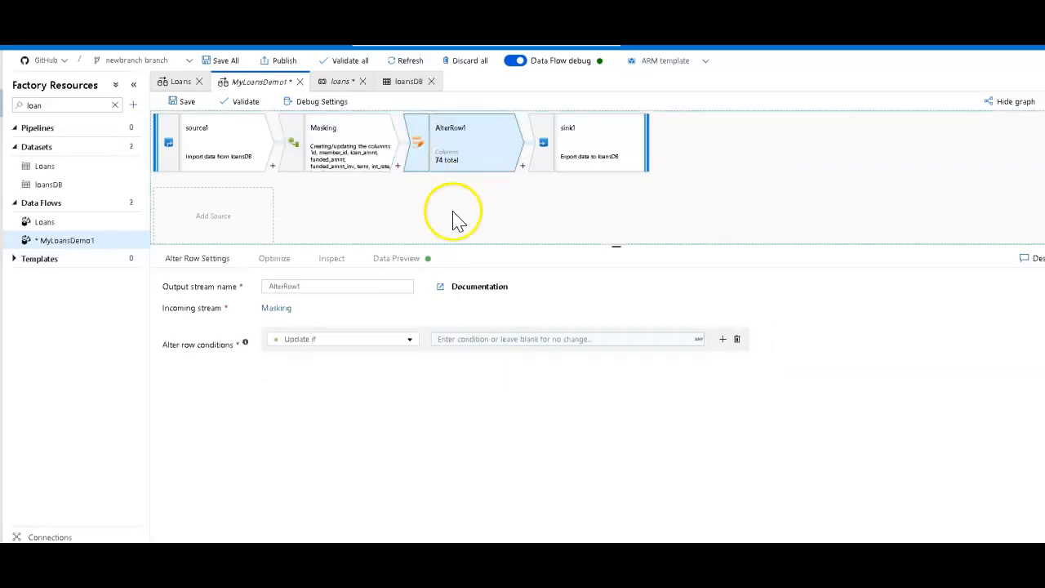
{"action": "left_click", "coordinate": [588, 143]}
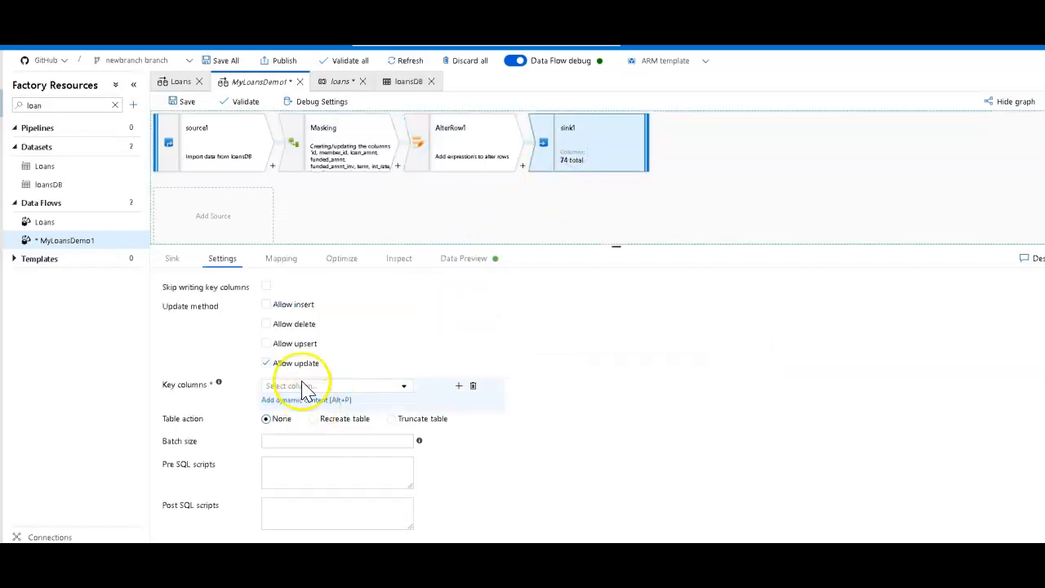
{"action": "left_click", "coordinate": [472, 142]}
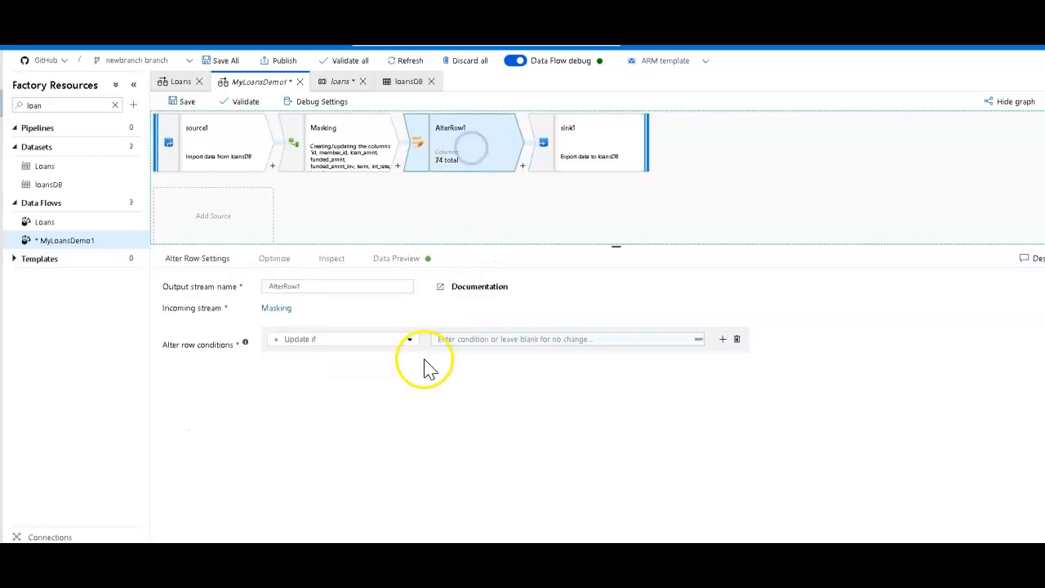
{"action": "left_click", "coordinate": [563, 339]}
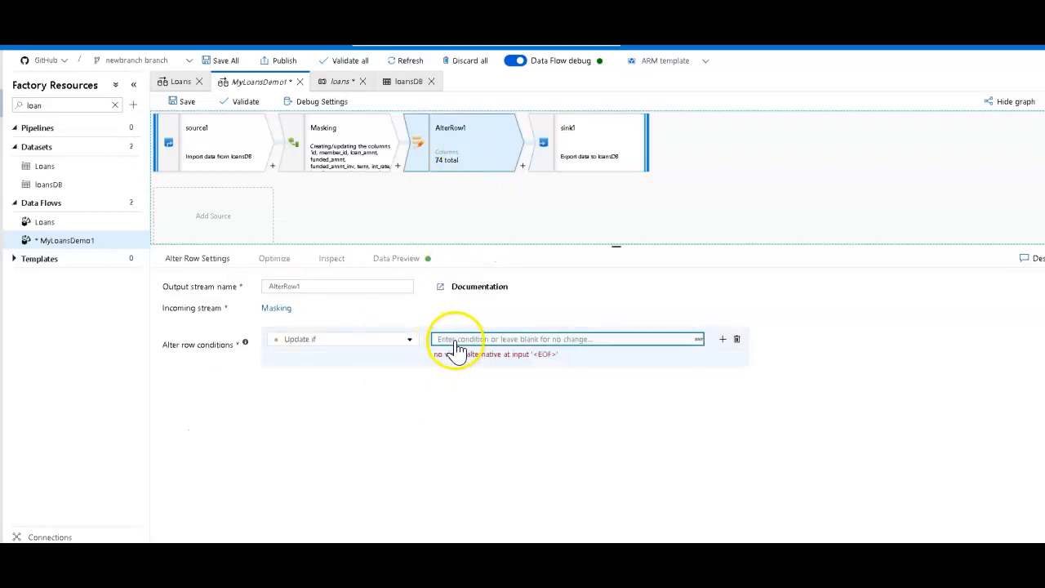
{"action": "left_click", "coordinate": [568, 339]}
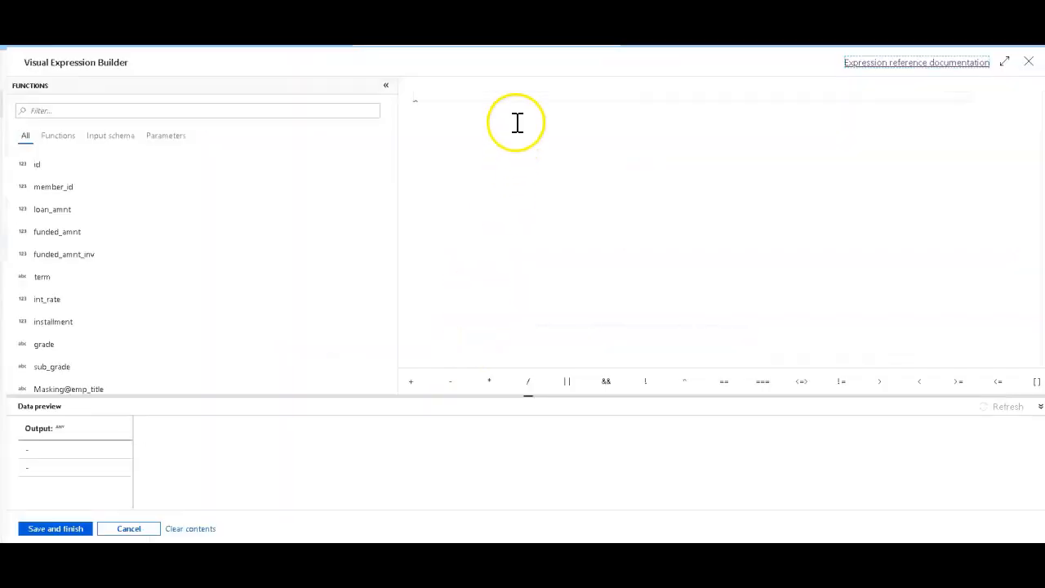
{"action": "type", "text": "t"}
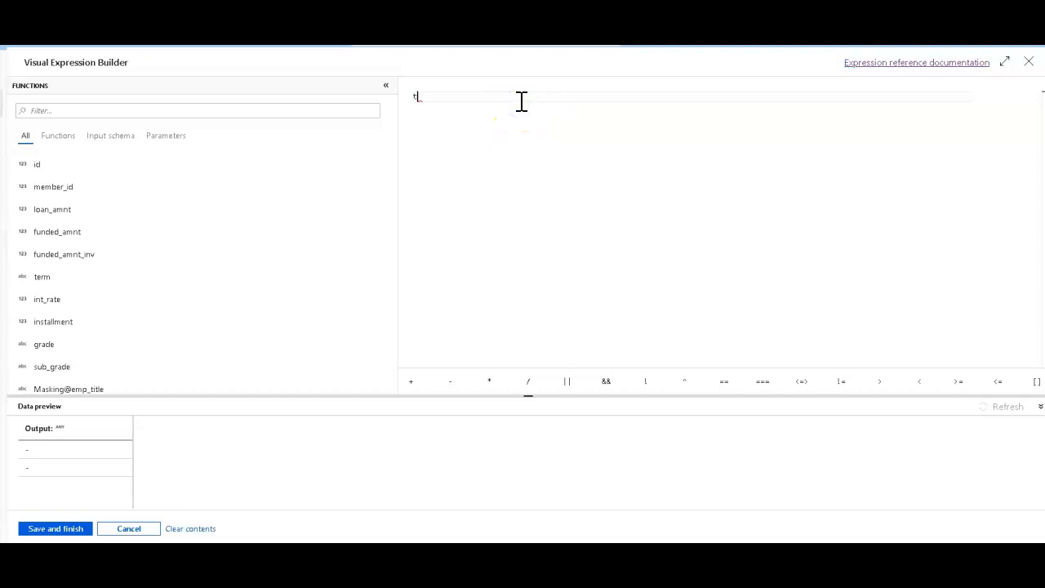
{"action": "type", "text": "rue()"}
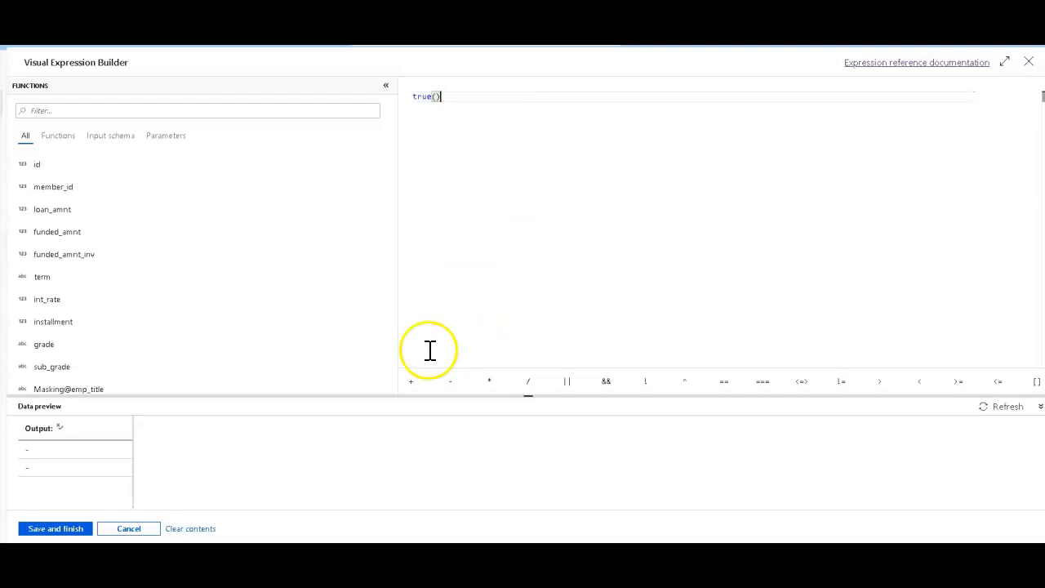
{"action": "left_click", "coordinate": [55, 528]}
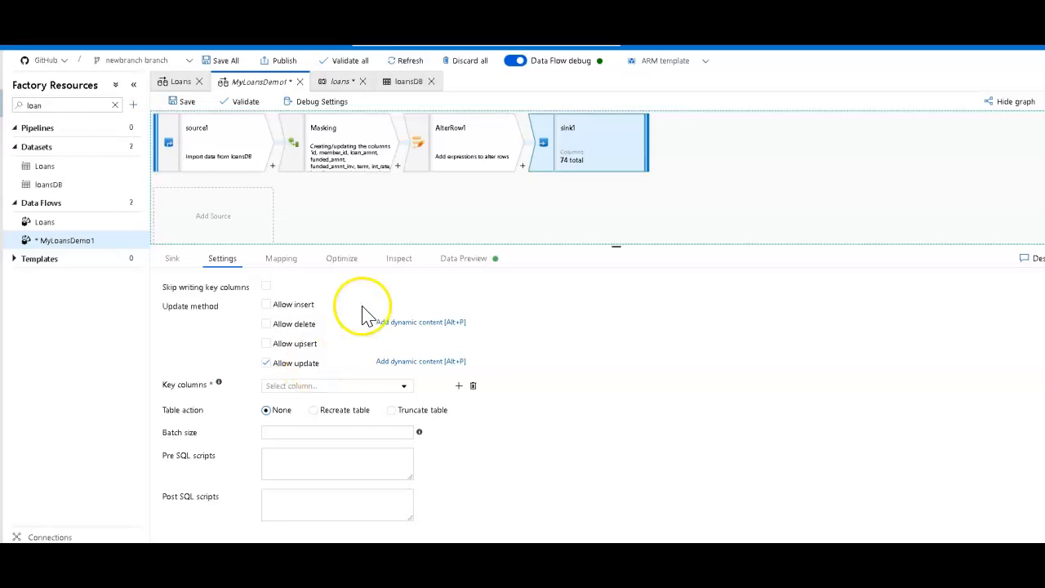
Configure sink1 to allow updates, choosing id as the key column
{"action": "left_click", "coordinate": [463, 258]}
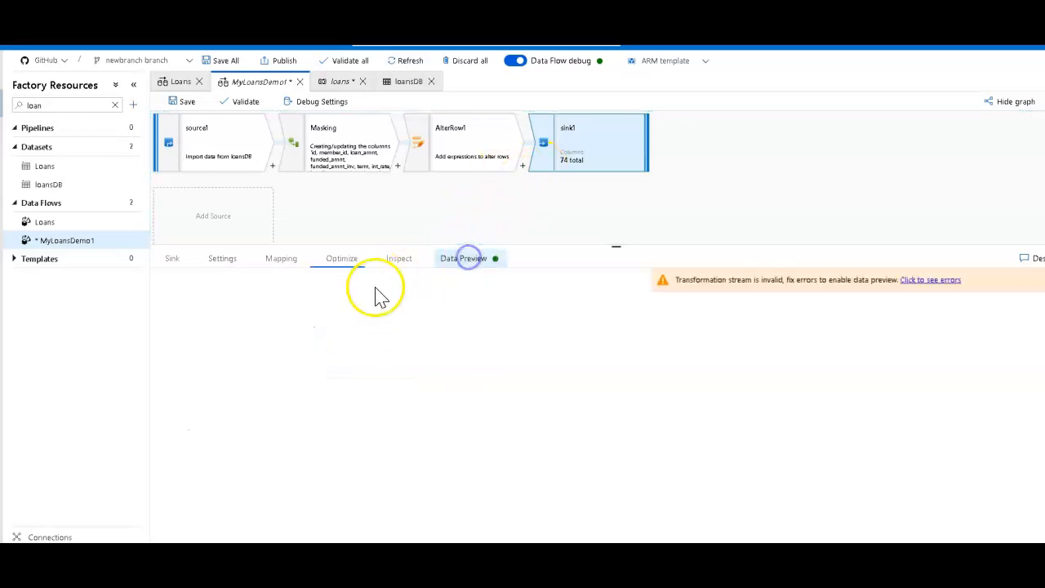
{"action": "left_click", "coordinate": [930, 279]}
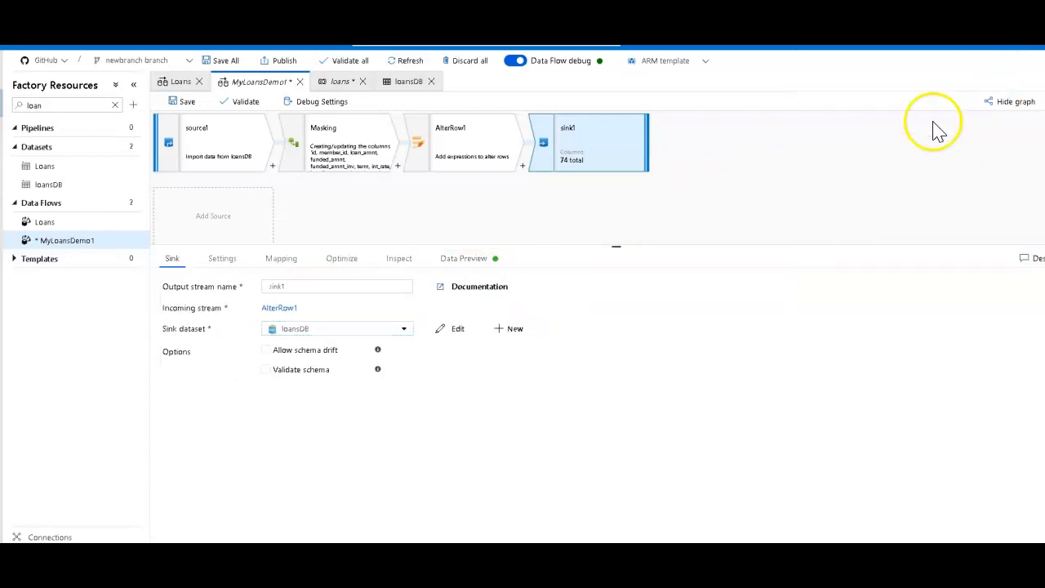
{"action": "mouse_move", "coordinate": [400, 316]}
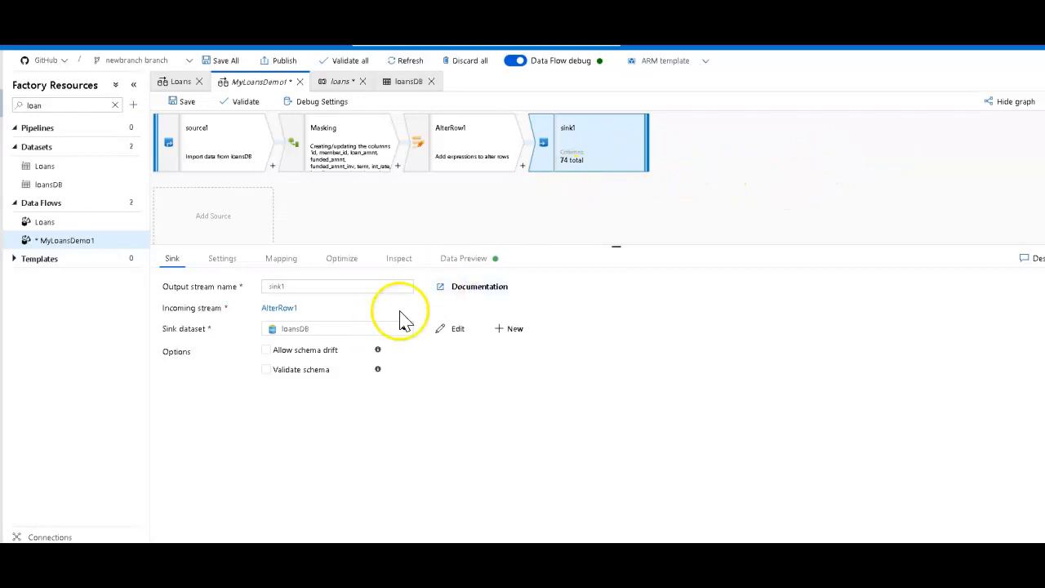
{"action": "left_click", "coordinate": [222, 258]}
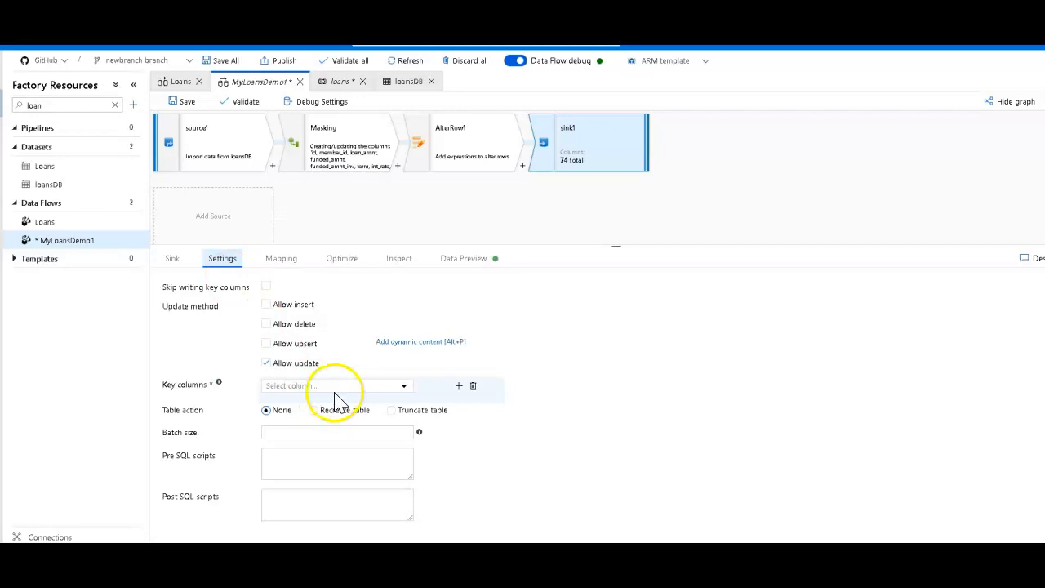
{"action": "left_click", "coordinate": [335, 385]}
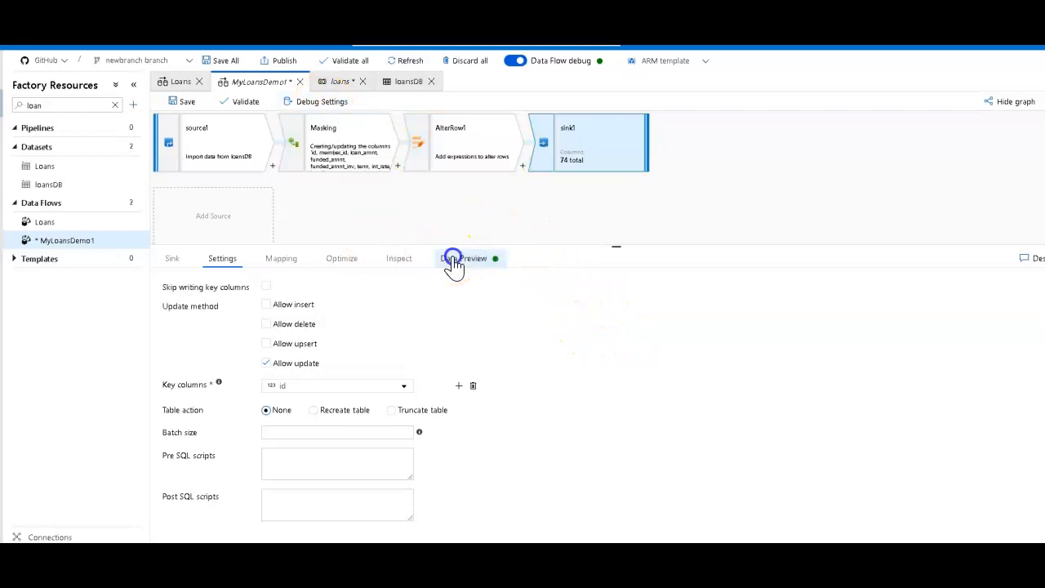
Preview sink1's 100 update rows, checking null member_id and hashed emp_title
{"action": "left_click", "coordinate": [464, 258]}
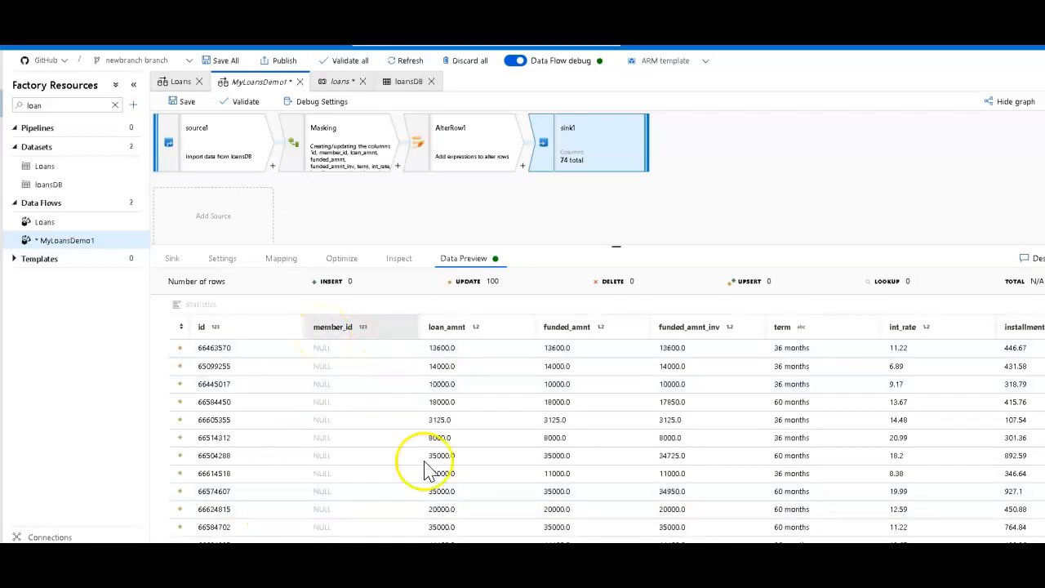
{"action": "scroll", "scroll_direction": "right", "scroll_amount": 3}
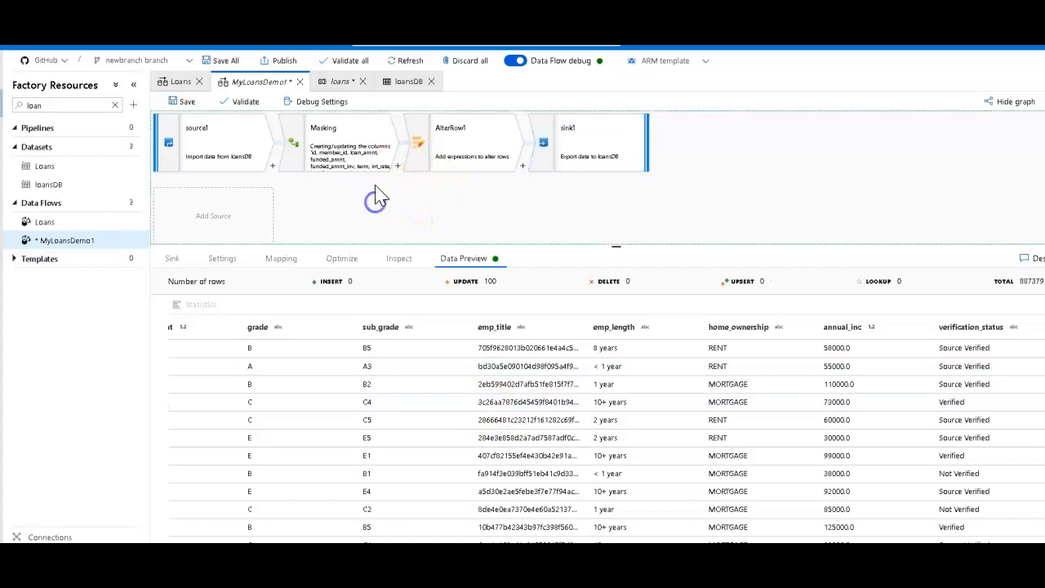
Refresh the Loans pipeline's debug run status, showing the data flow In Progress
{"action": "left_click", "coordinate": [341, 80]}
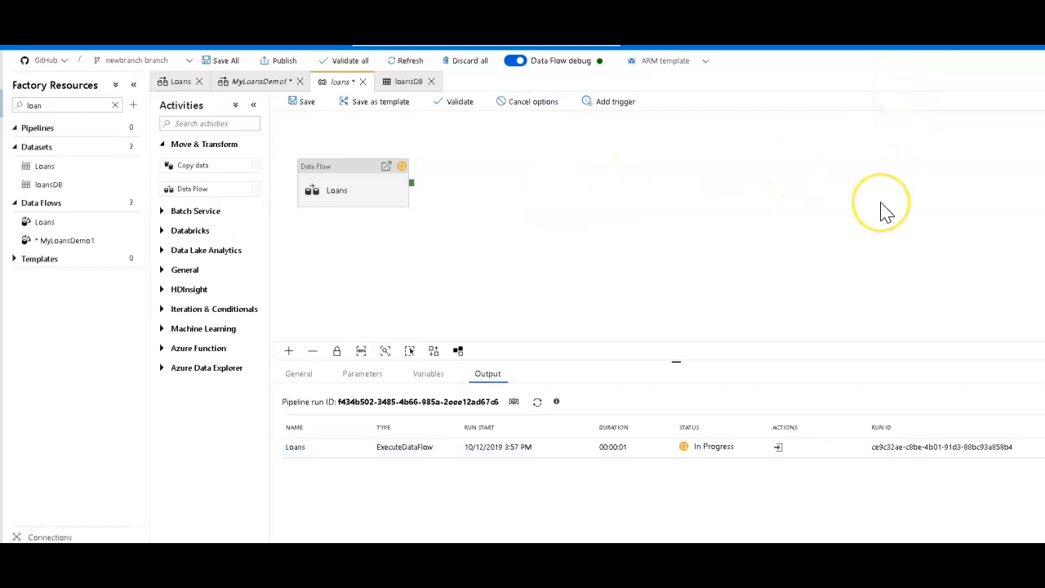
{"action": "mouse_move", "coordinate": [886, 210]}
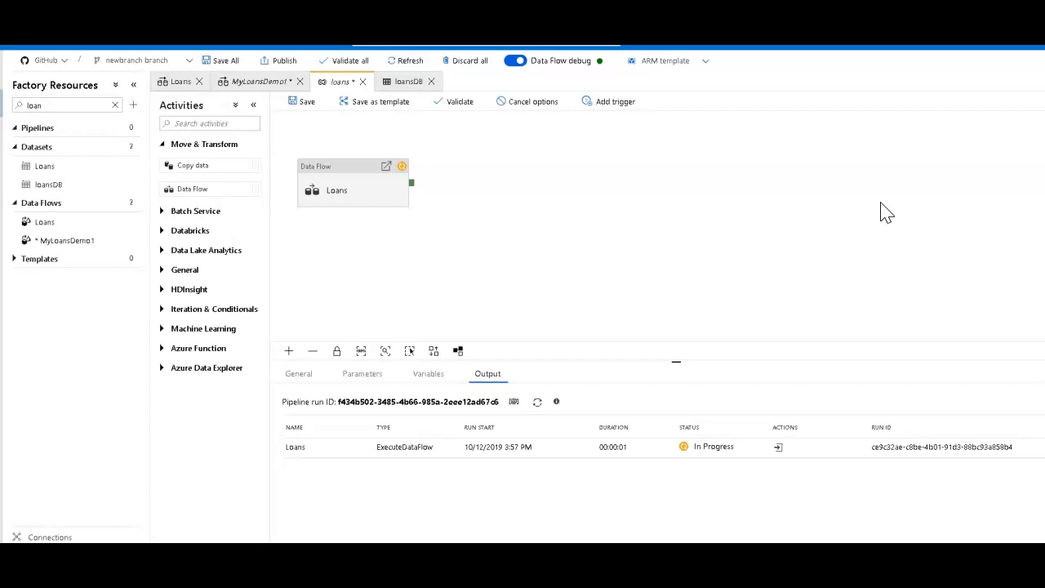
{"action": "mouse_move", "coordinate": [798, 224]}
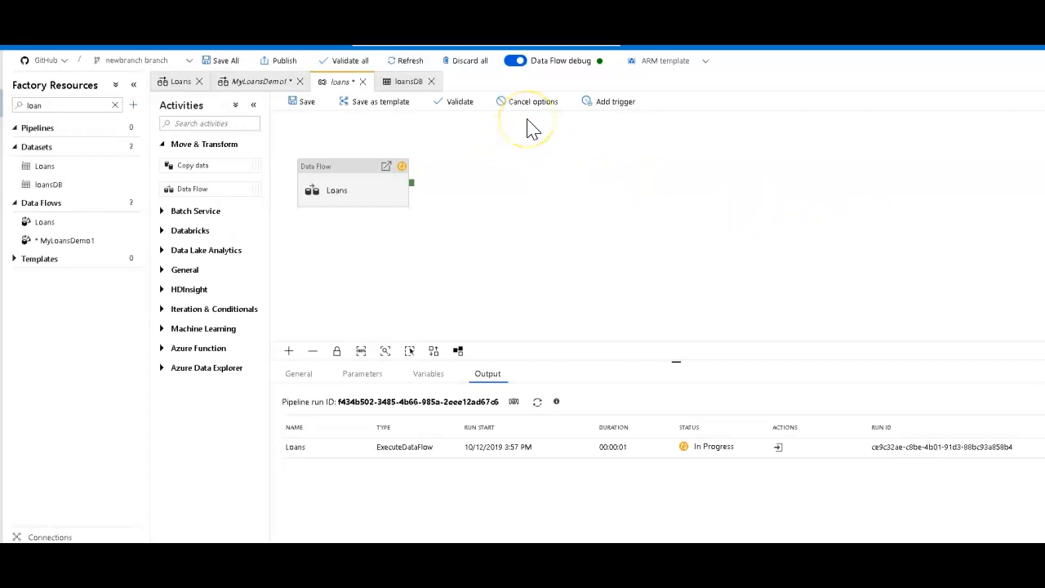
{"action": "mouse_move", "coordinate": [502, 374]}
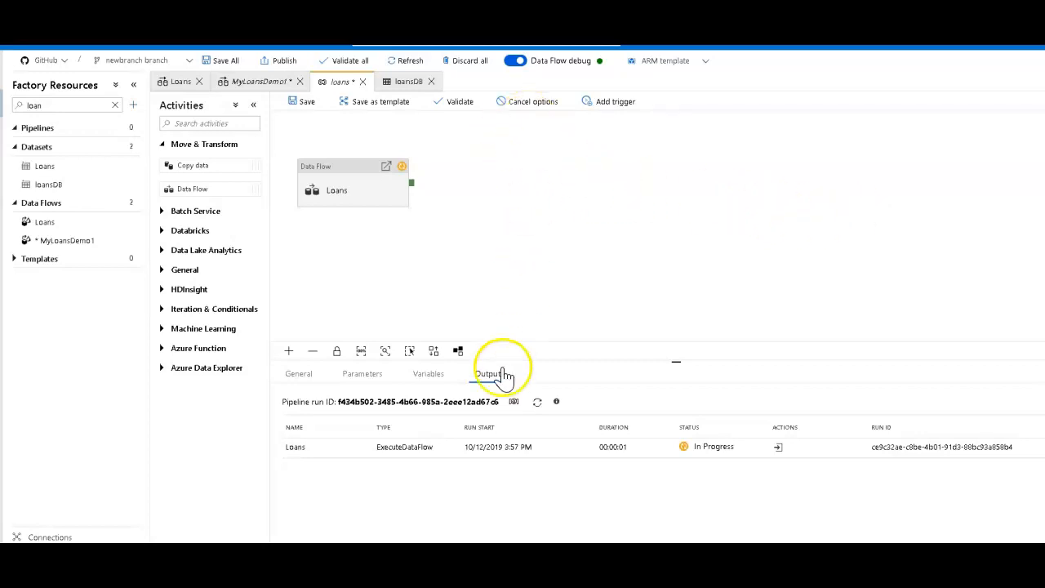
{"action": "left_click", "coordinate": [488, 373]}
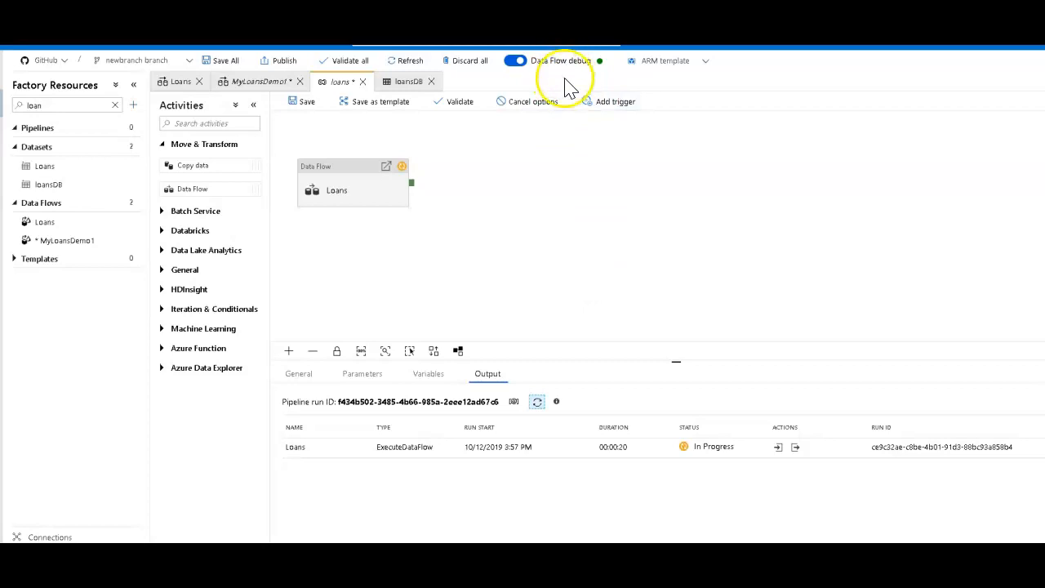
{"action": "mouse_move", "coordinate": [568, 167]}
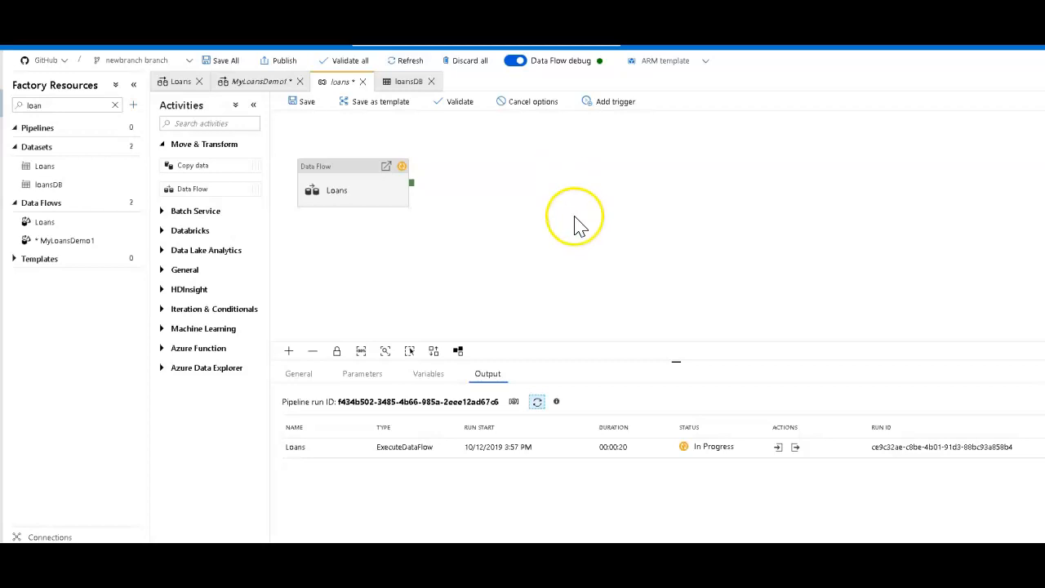
{"action": "mouse_move", "coordinate": [447, 233]}
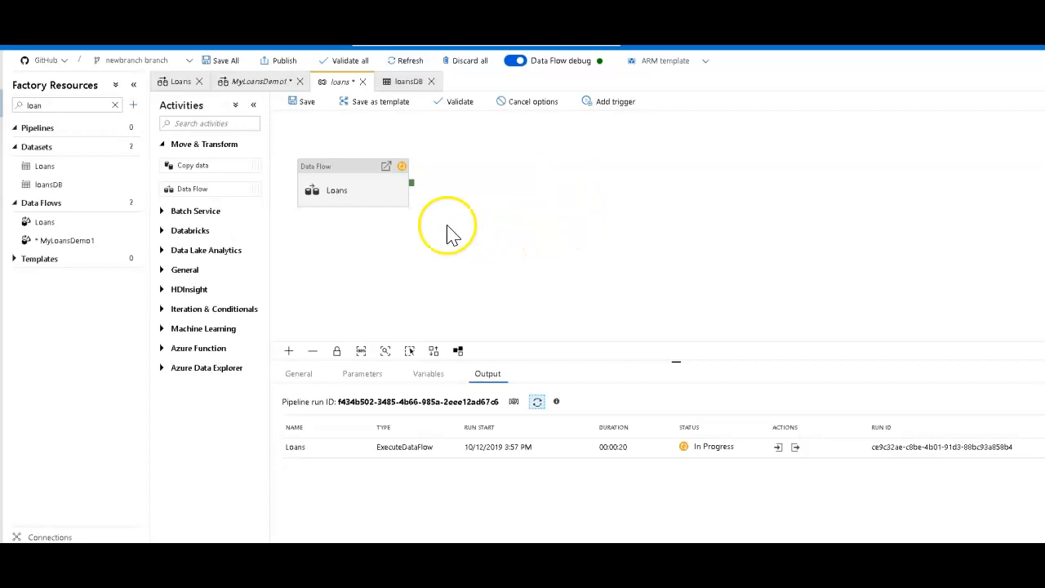
{"action": "mouse_move", "coordinate": [359, 204]}
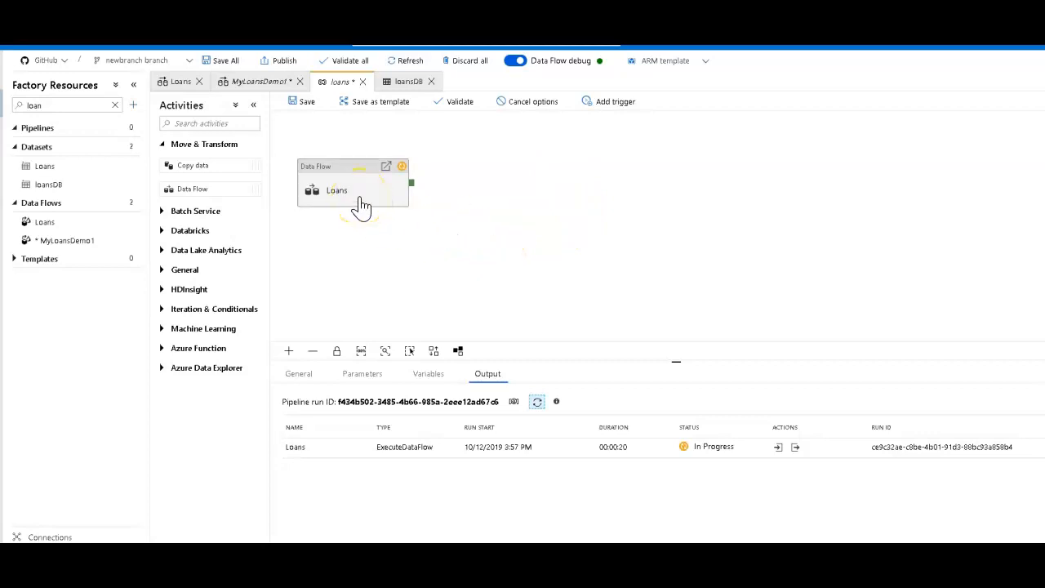
Enable sampling on source1 with a 100-row limit, then refresh the Loans debug run
{"action": "left_click", "coordinate": [257, 81]}
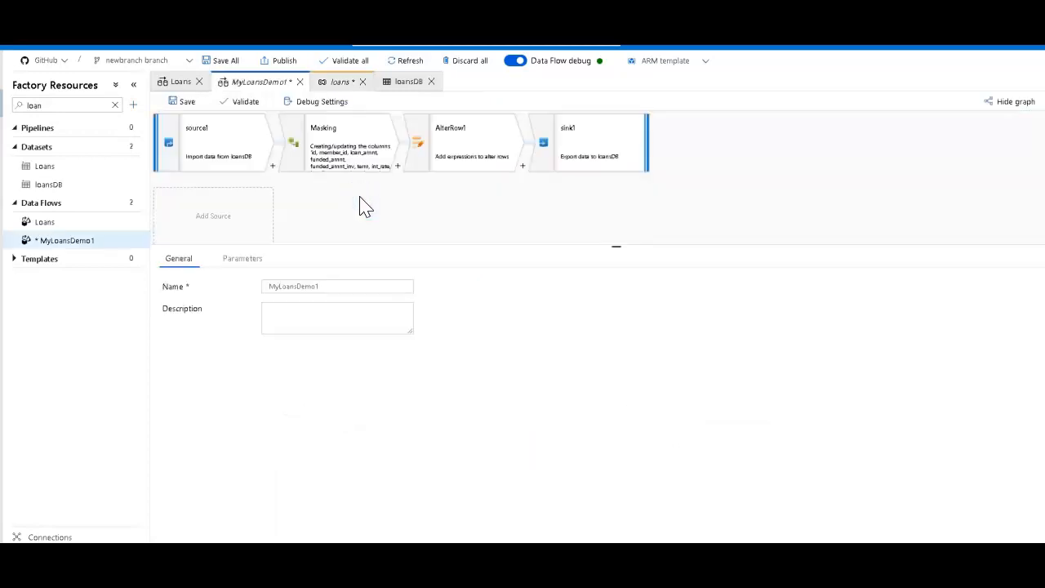
{"action": "mouse_move", "coordinate": [327, 199]}
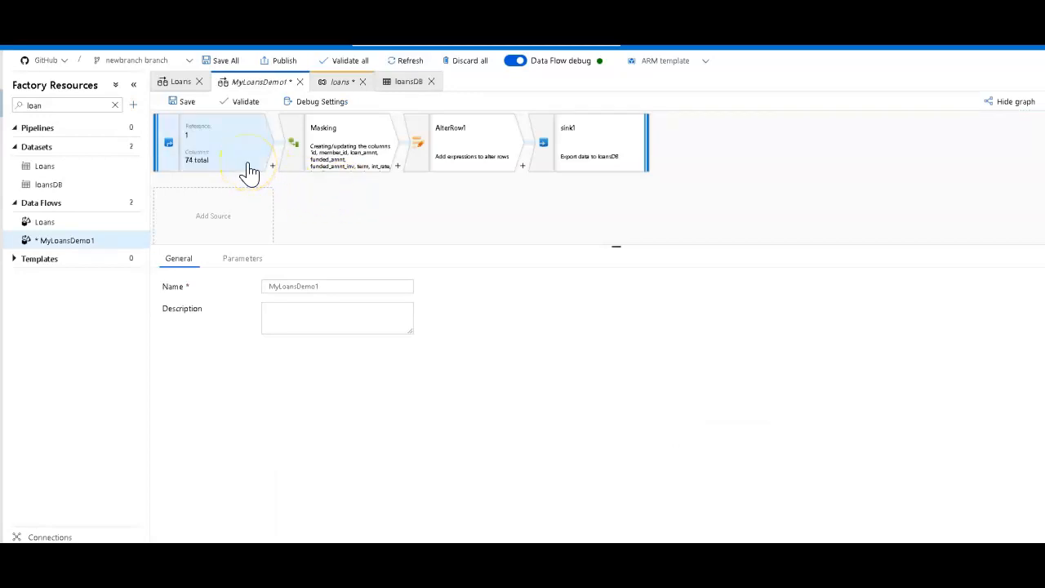
{"action": "left_click", "coordinate": [212, 142]}
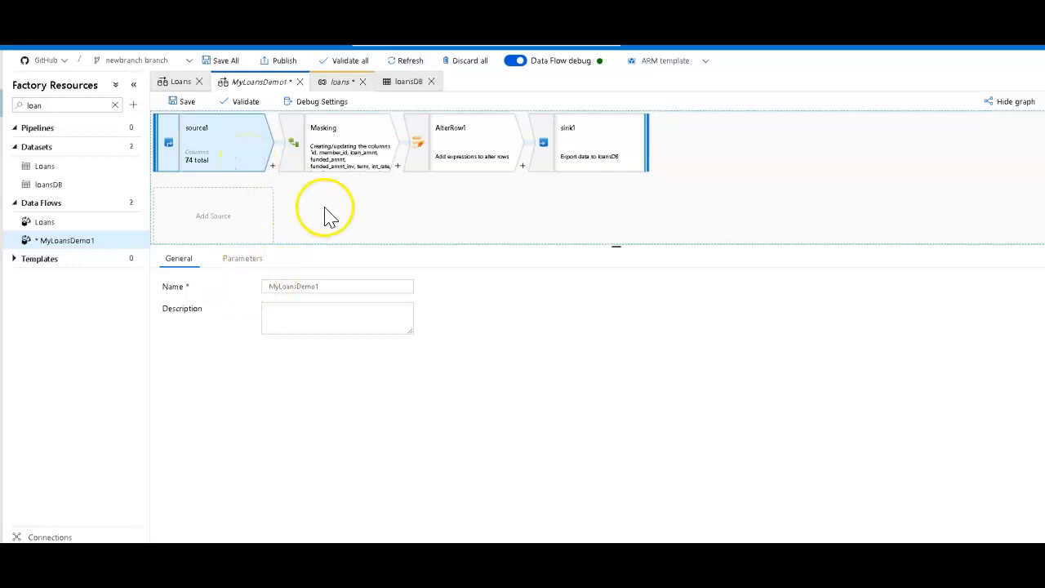
{"action": "left_click", "coordinate": [533, 258]}
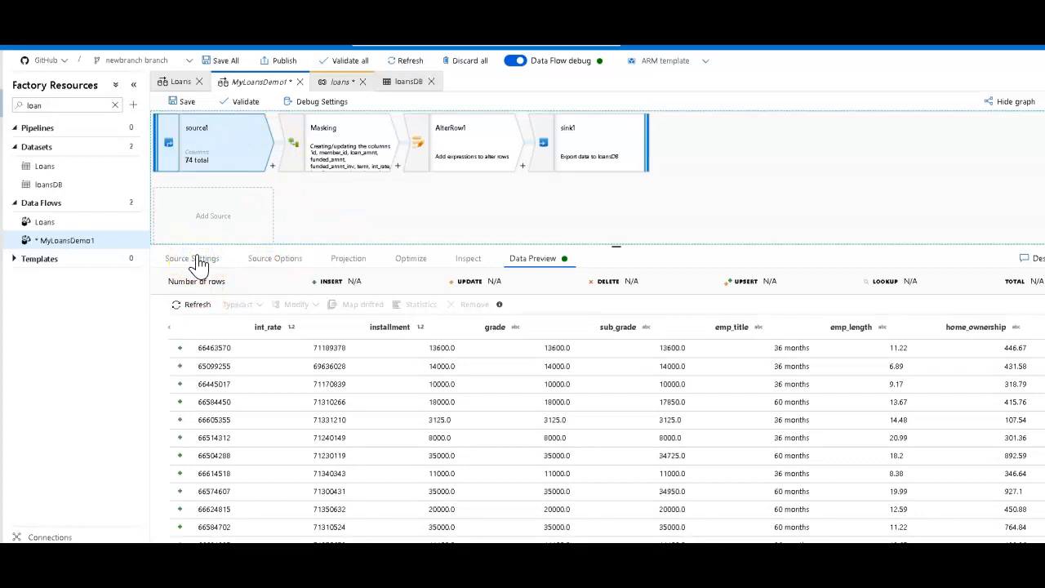
{"action": "left_click", "coordinate": [192, 258]}
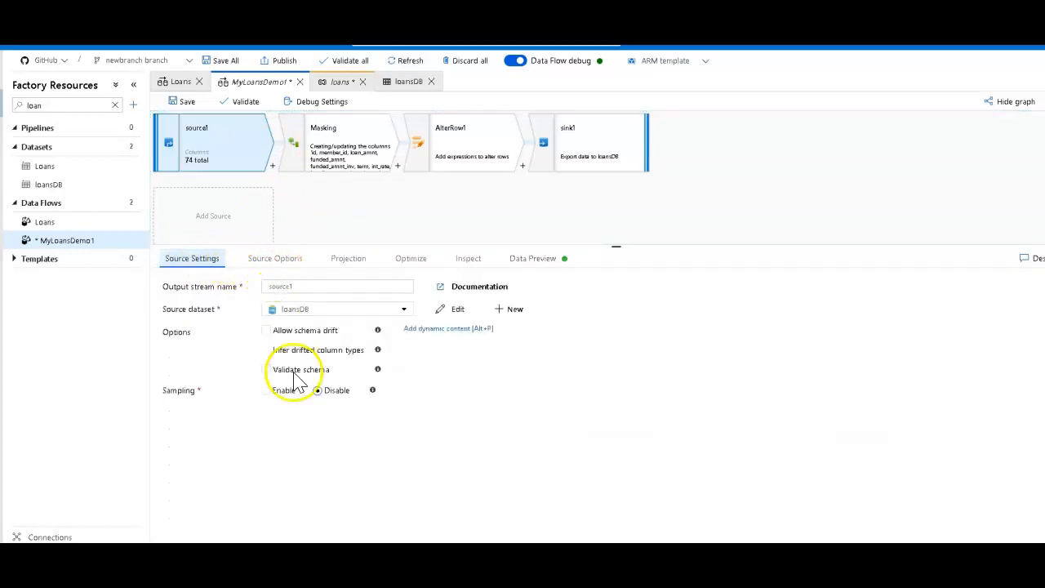
{"action": "left_click", "coordinate": [266, 391]}
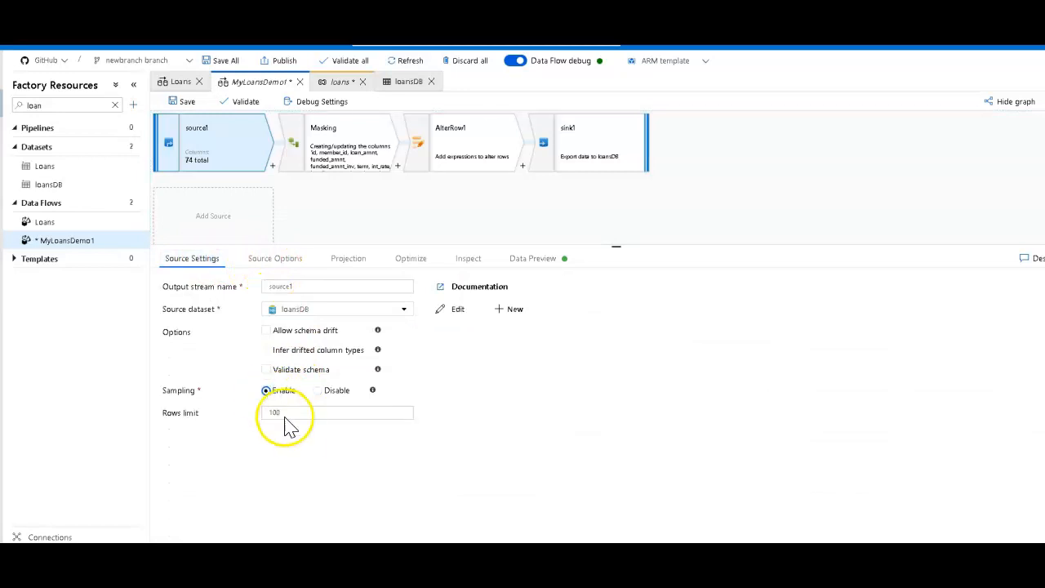
{"action": "left_click", "coordinate": [294, 412]}
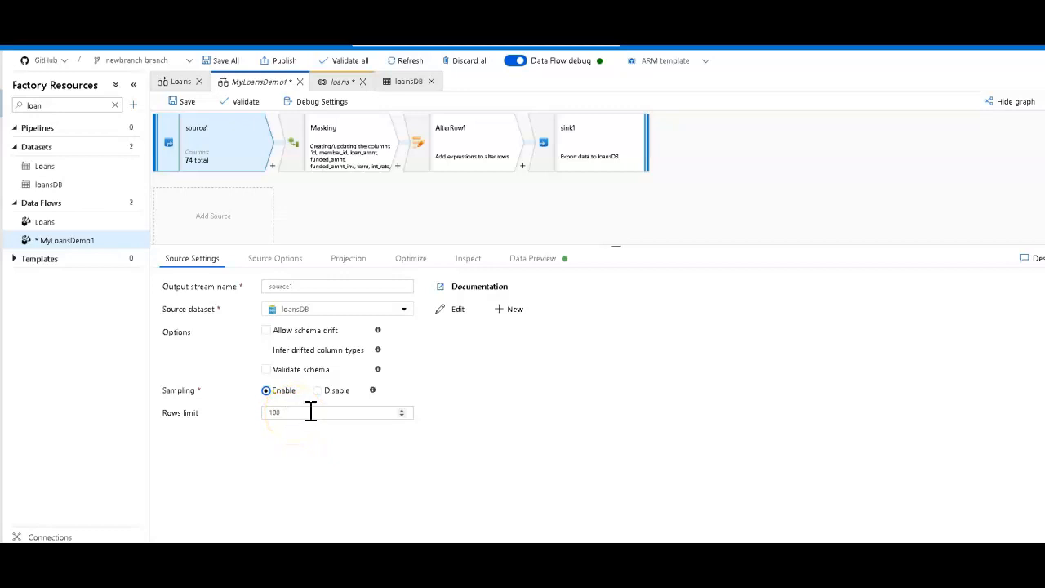
{"action": "left_click", "coordinate": [317, 391]}
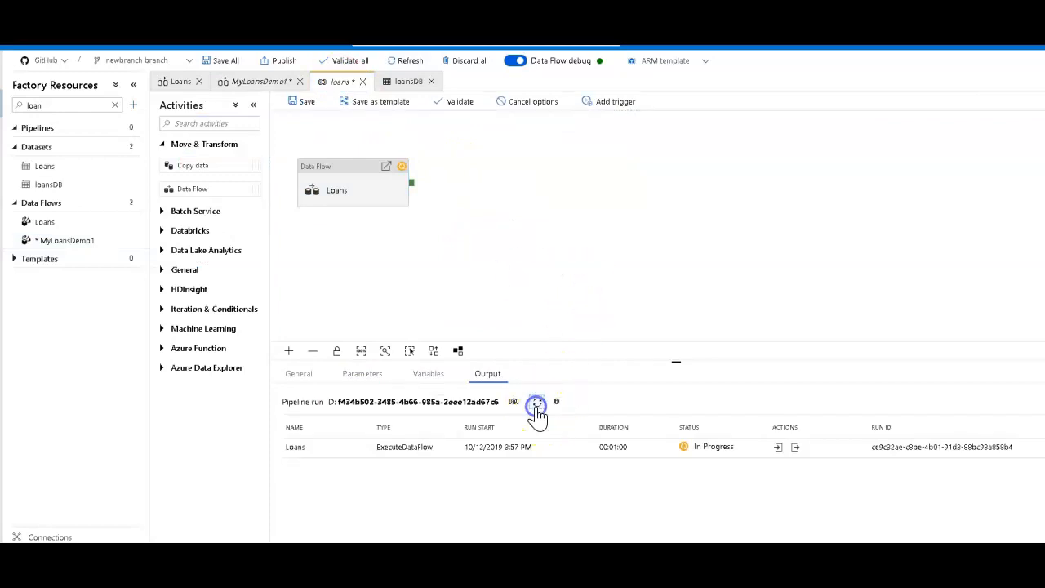
{"action": "left_click", "coordinate": [537, 401]}
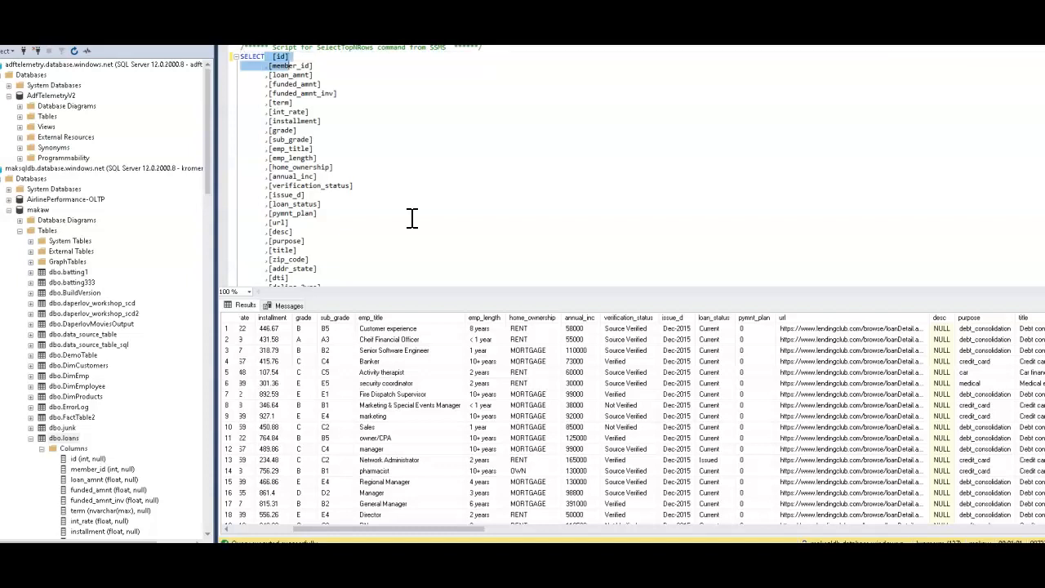
Query count(*) of dbo.loans WHERE member_id is null, returning 887,379
{"action": "scroll", "scroll_direction": "down", "scroll_amount": 3}
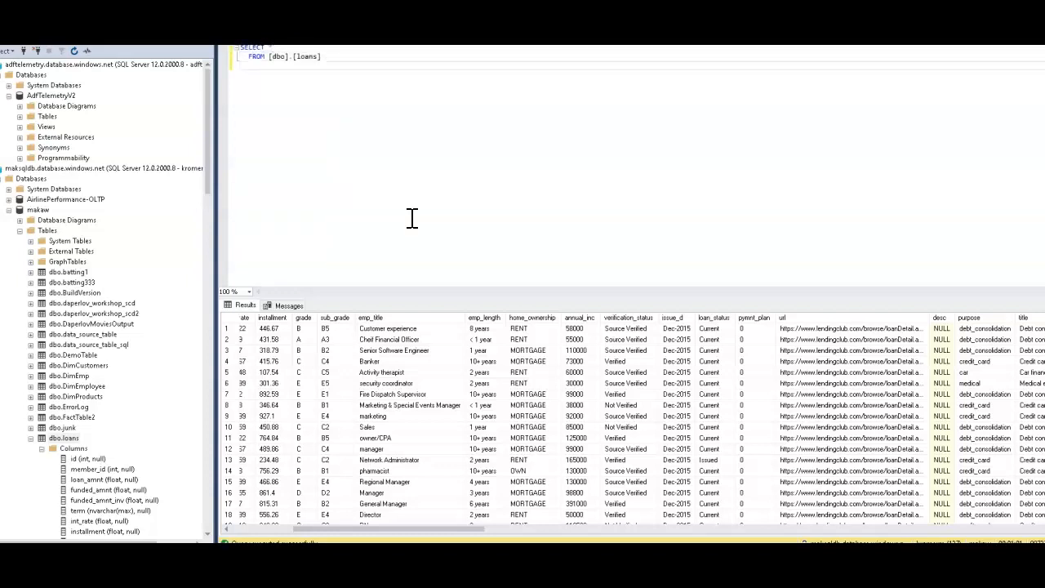
{"action": "type", "text": "WHERE"}
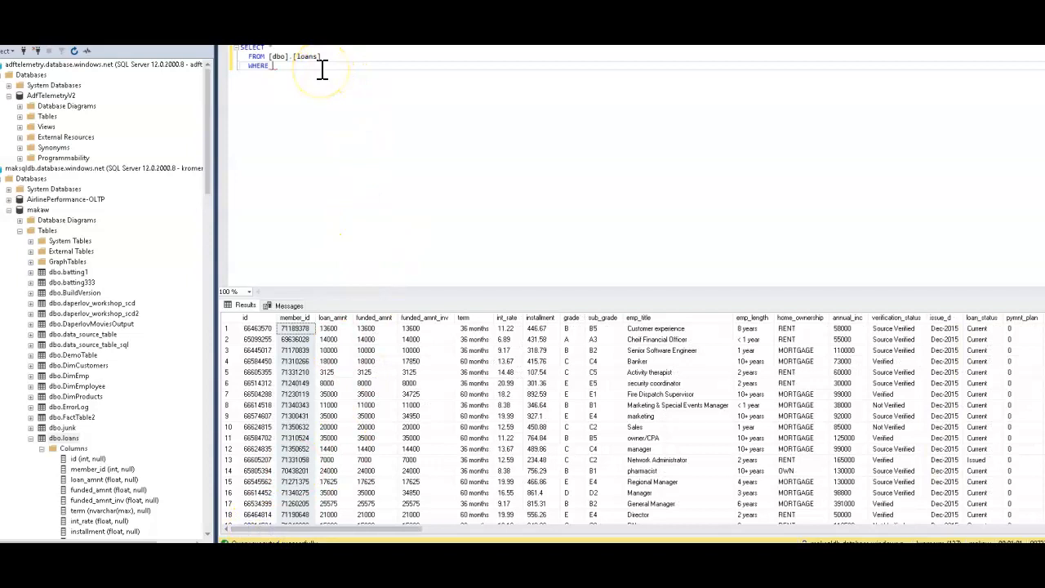
{"action": "type", "text": "med"}
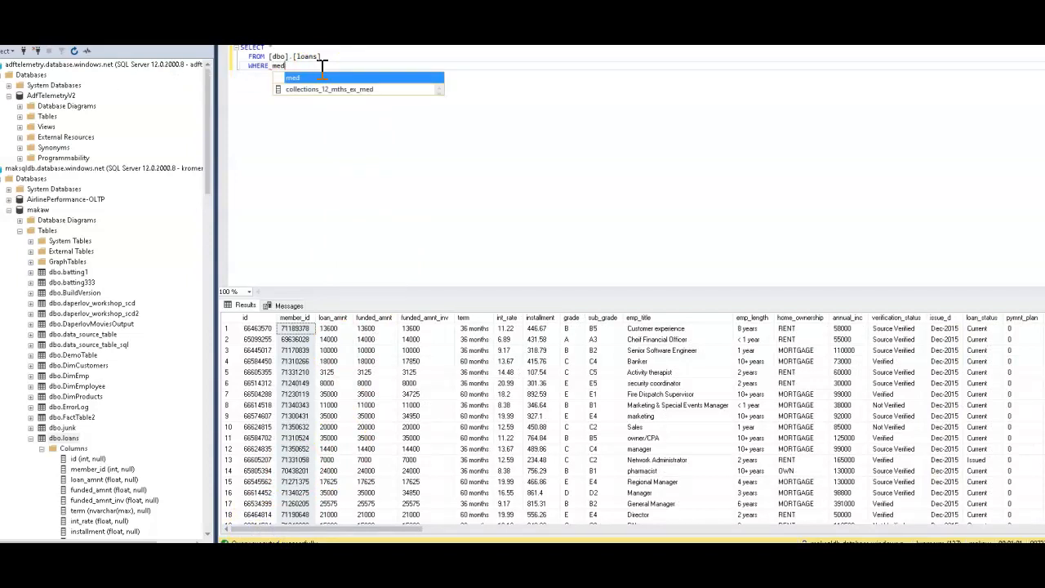
{"action": "type", "text": "member_id"}
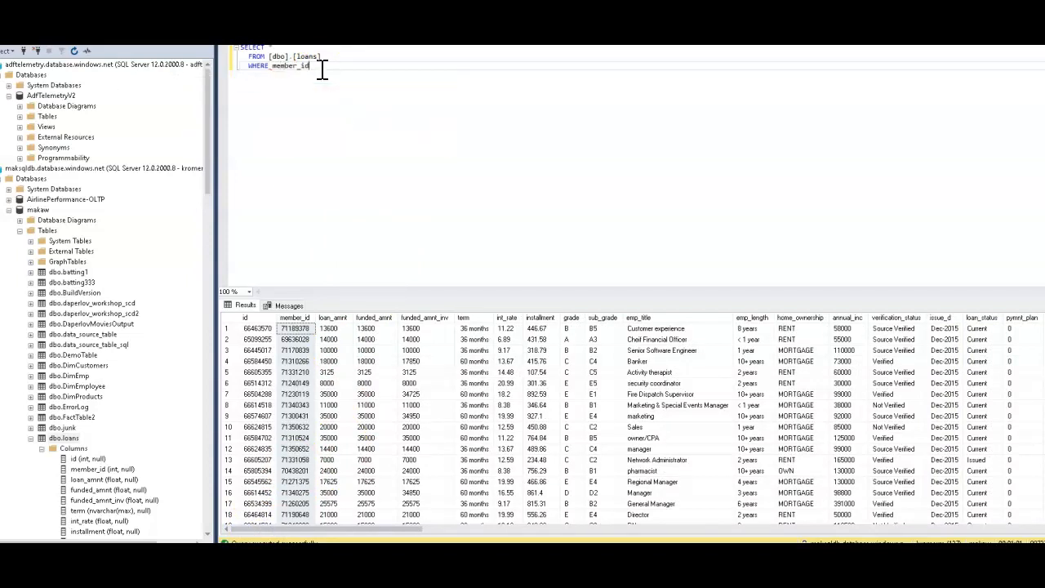
{"action": "type", "text": "is null"}
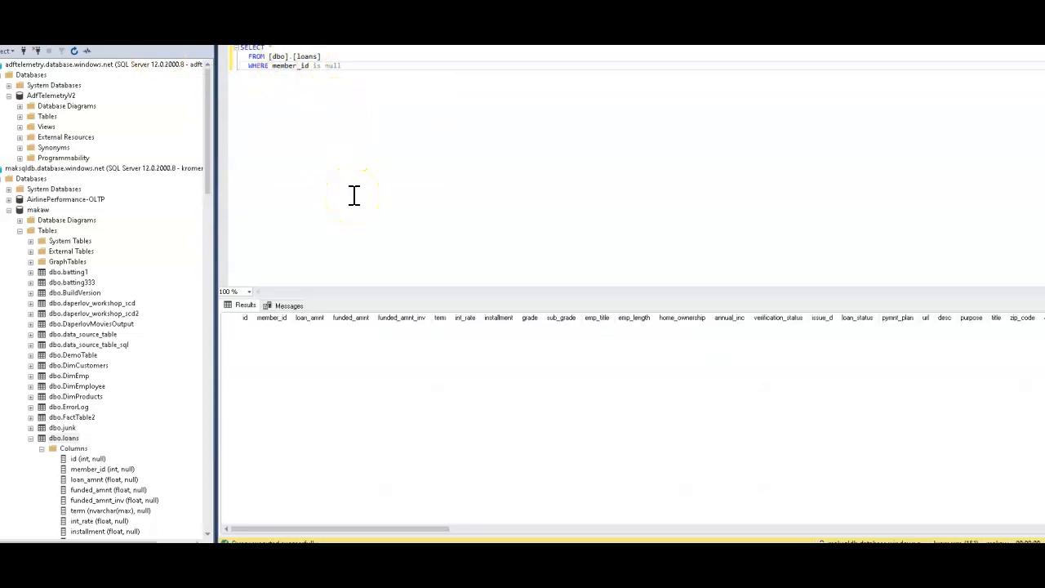
{"action": "mouse_move", "coordinate": [365, 390]}
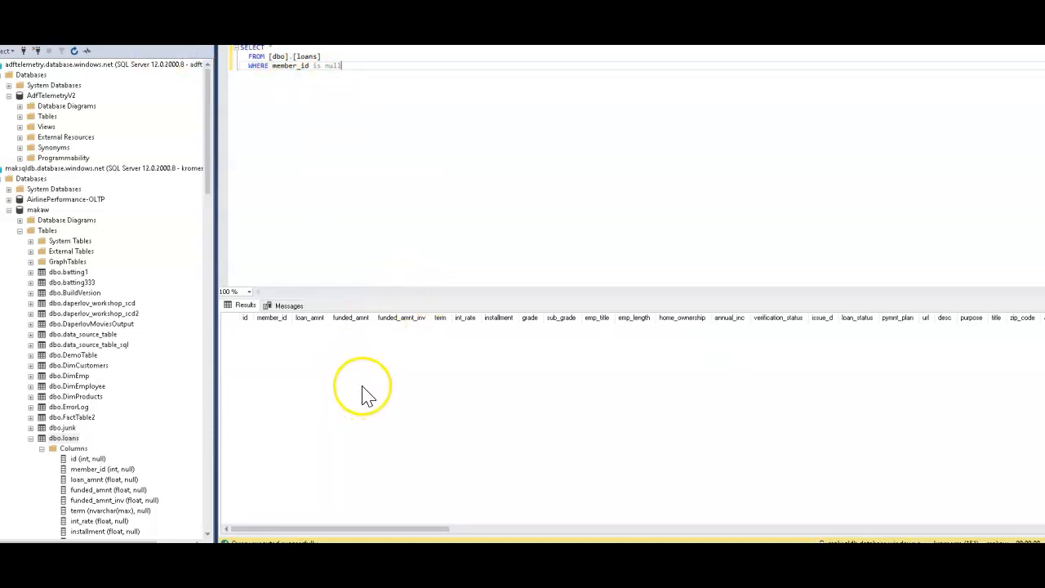
{"action": "mouse_move", "coordinate": [298, 482]}
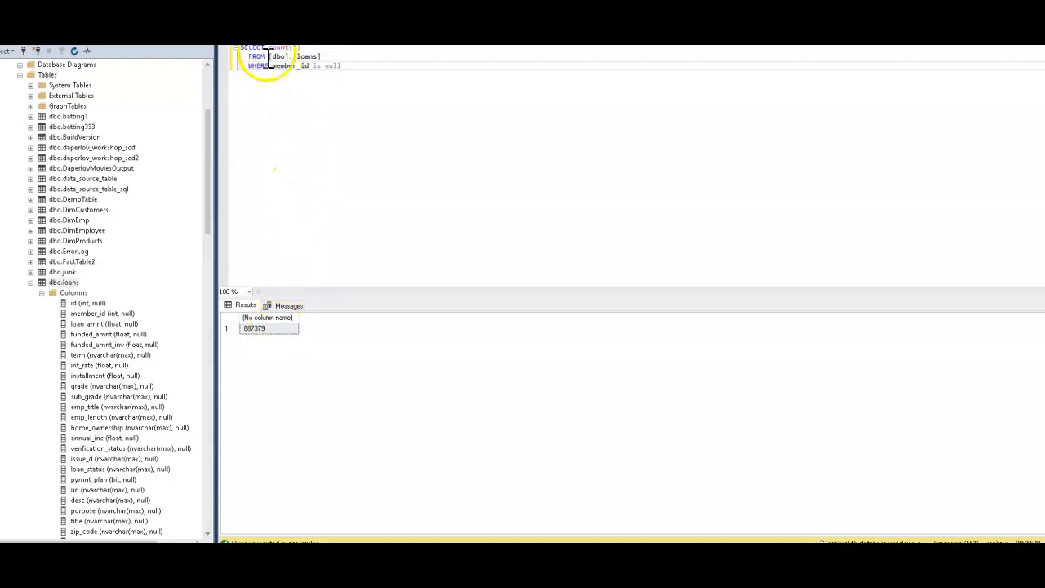
{"action": "type", "text": "t"}
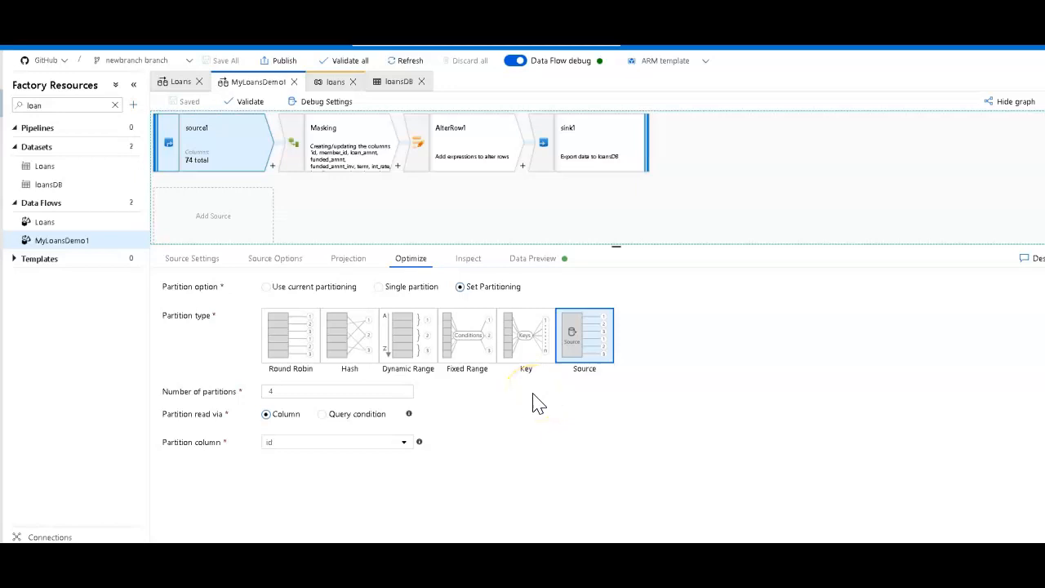
{"action": "mouse_move", "coordinate": [535, 404]}
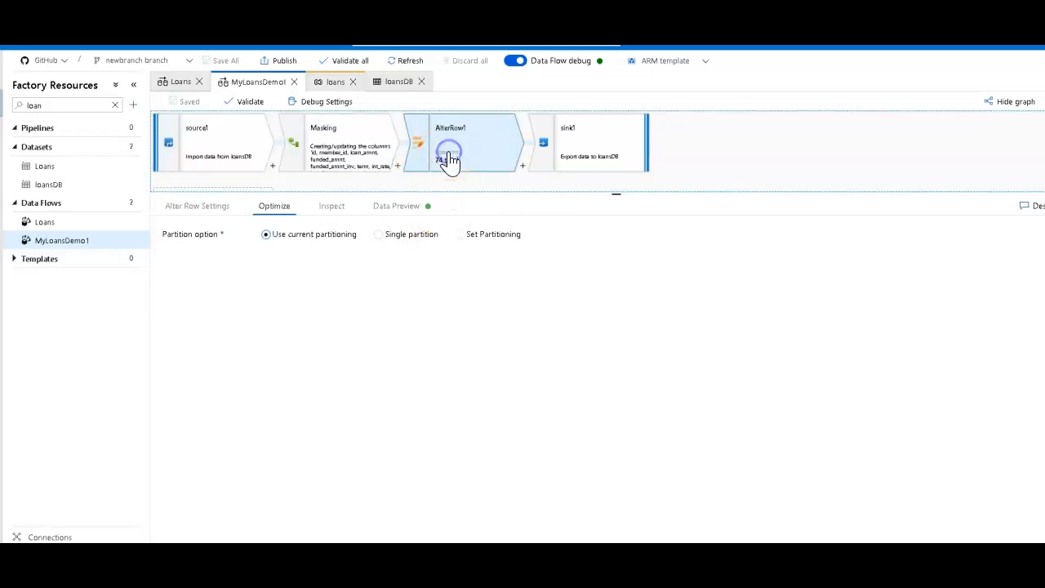
Select AlterRow1 to check its partitioning settings
{"action": "left_click", "coordinate": [572, 143]}
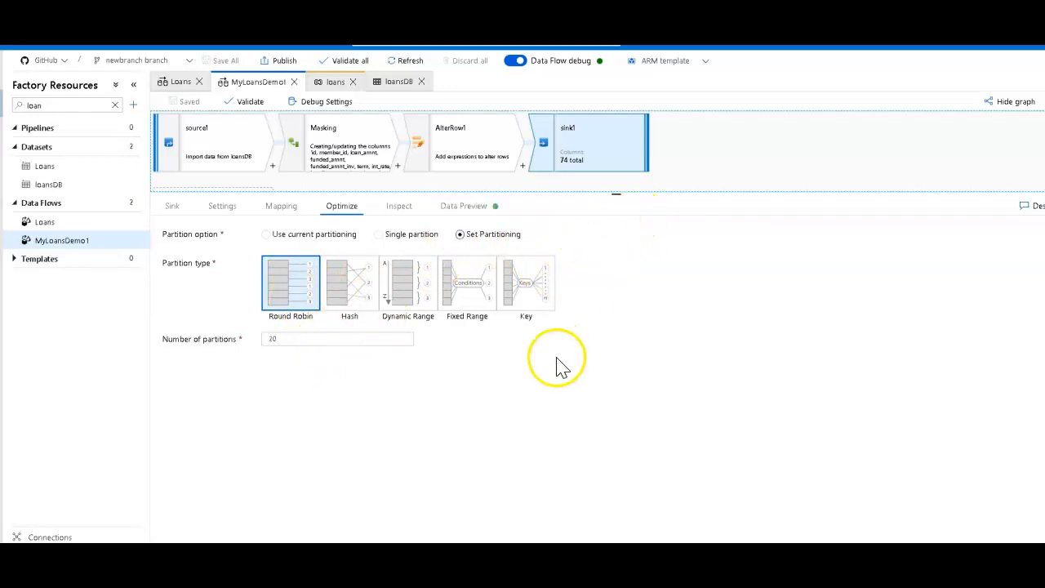
{"action": "mouse_move", "coordinate": [168, 490]}
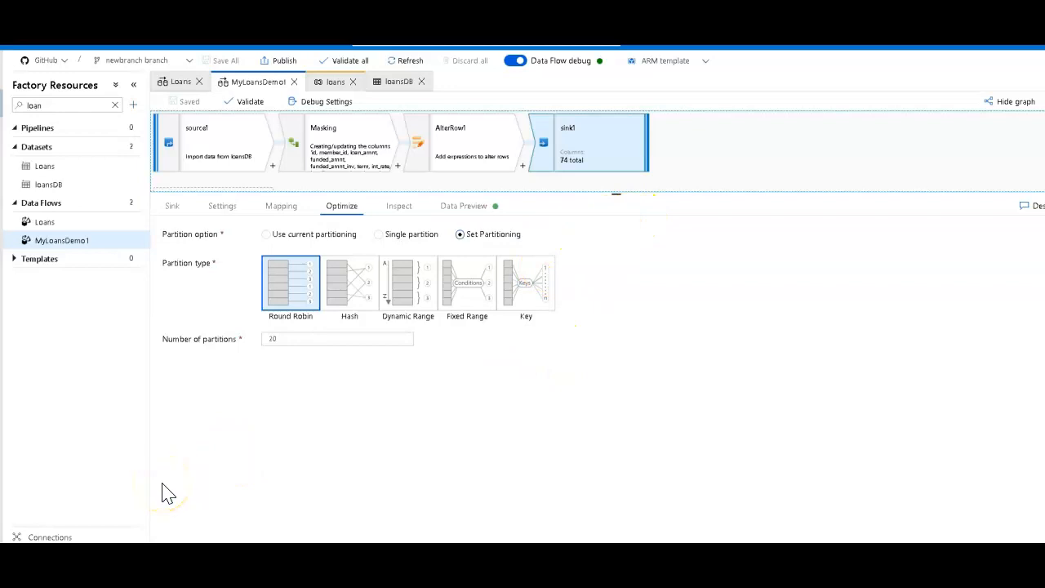